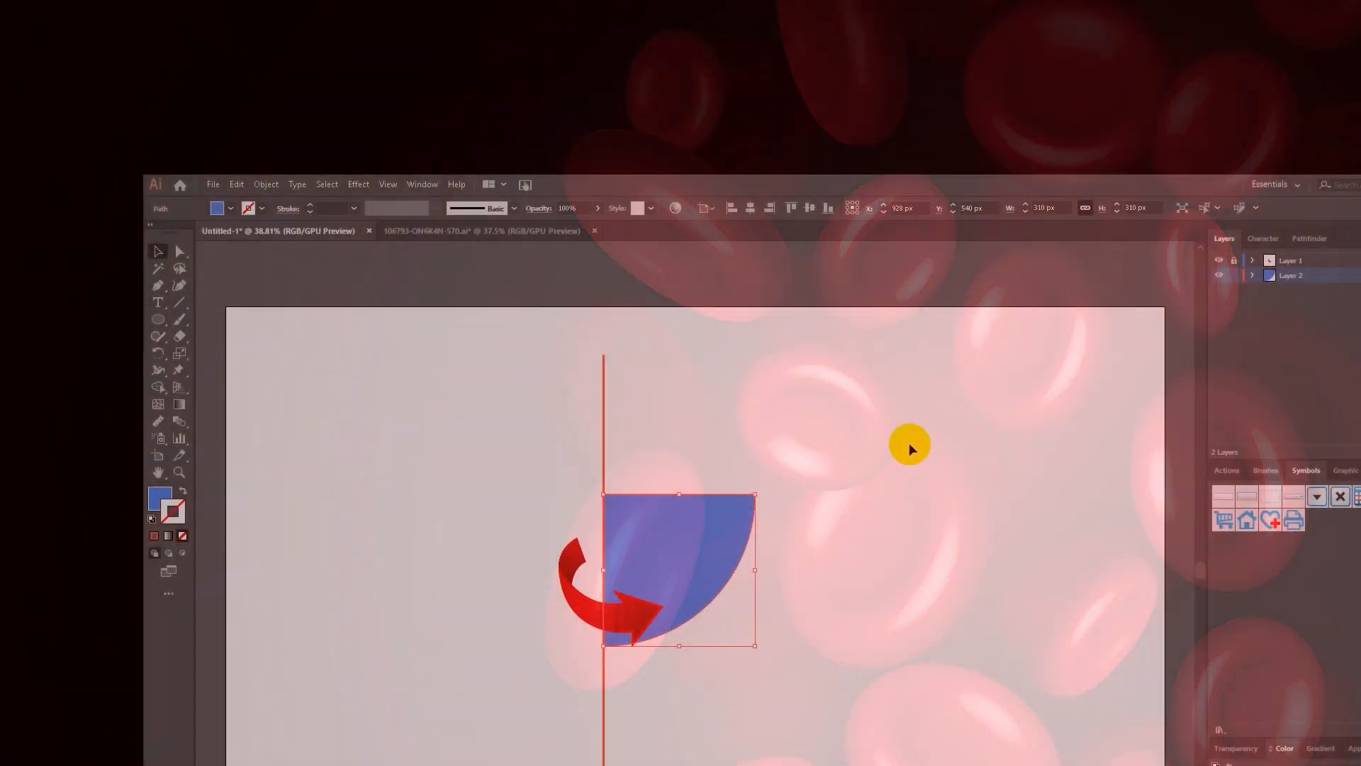
# Apply Effect > 3D > Revolve to the blue quarter-circle and preview the hemisphere.
pyautogui.click(358, 185)
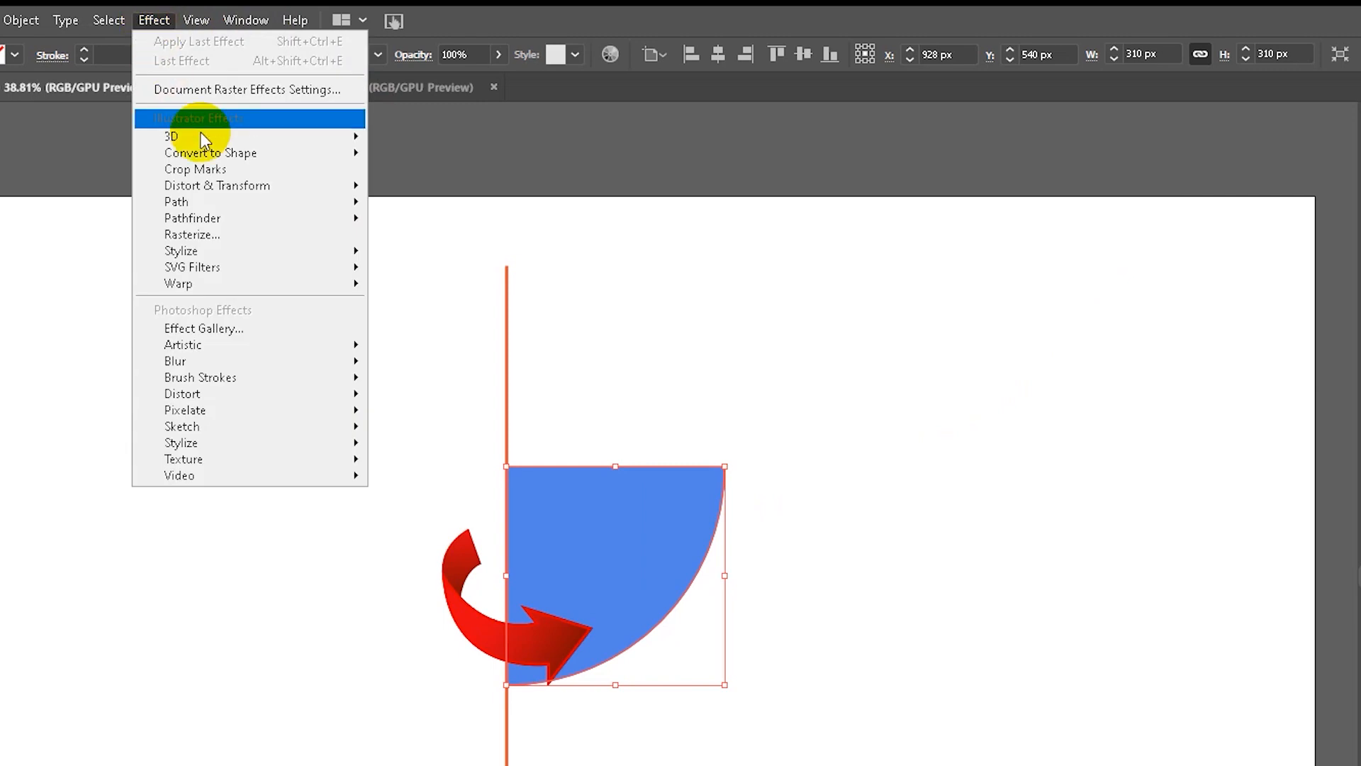
pyautogui.click(171, 136)
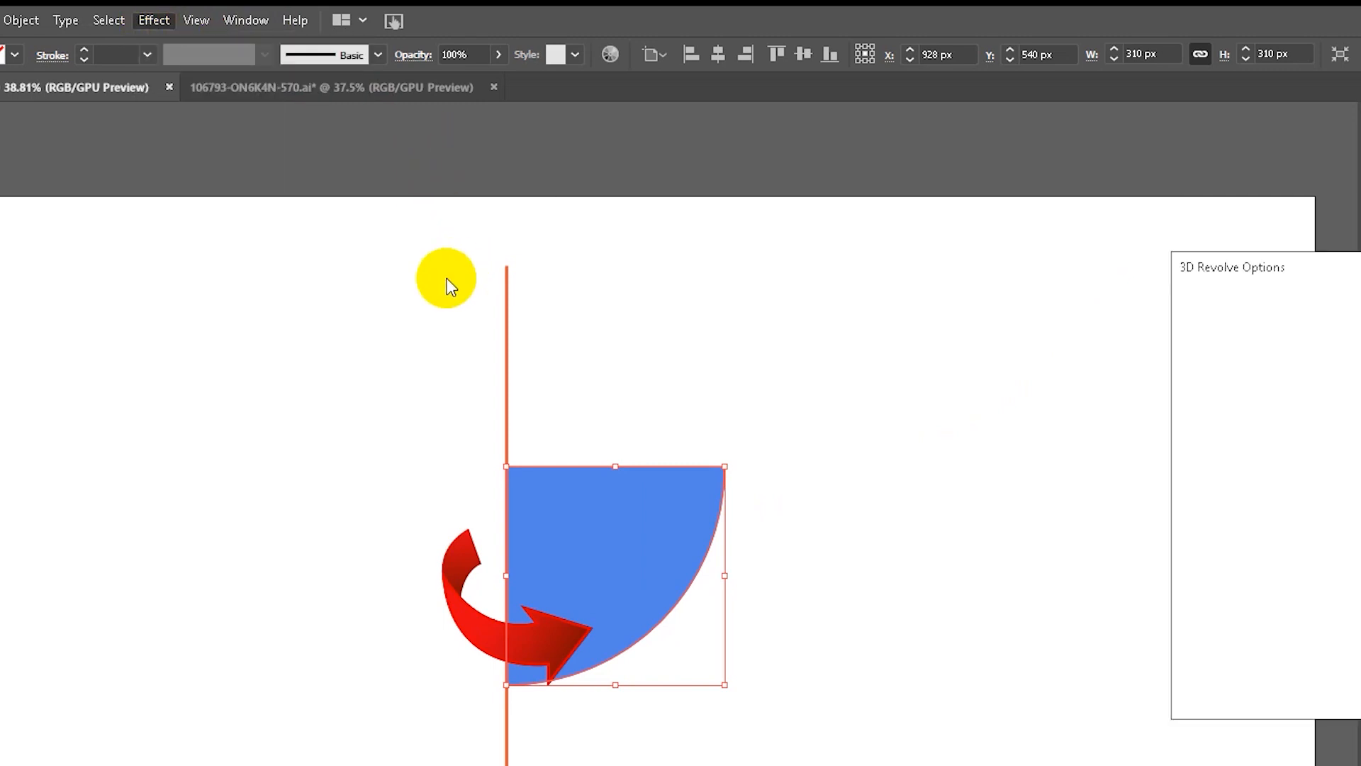
pyautogui.click(1191, 695)
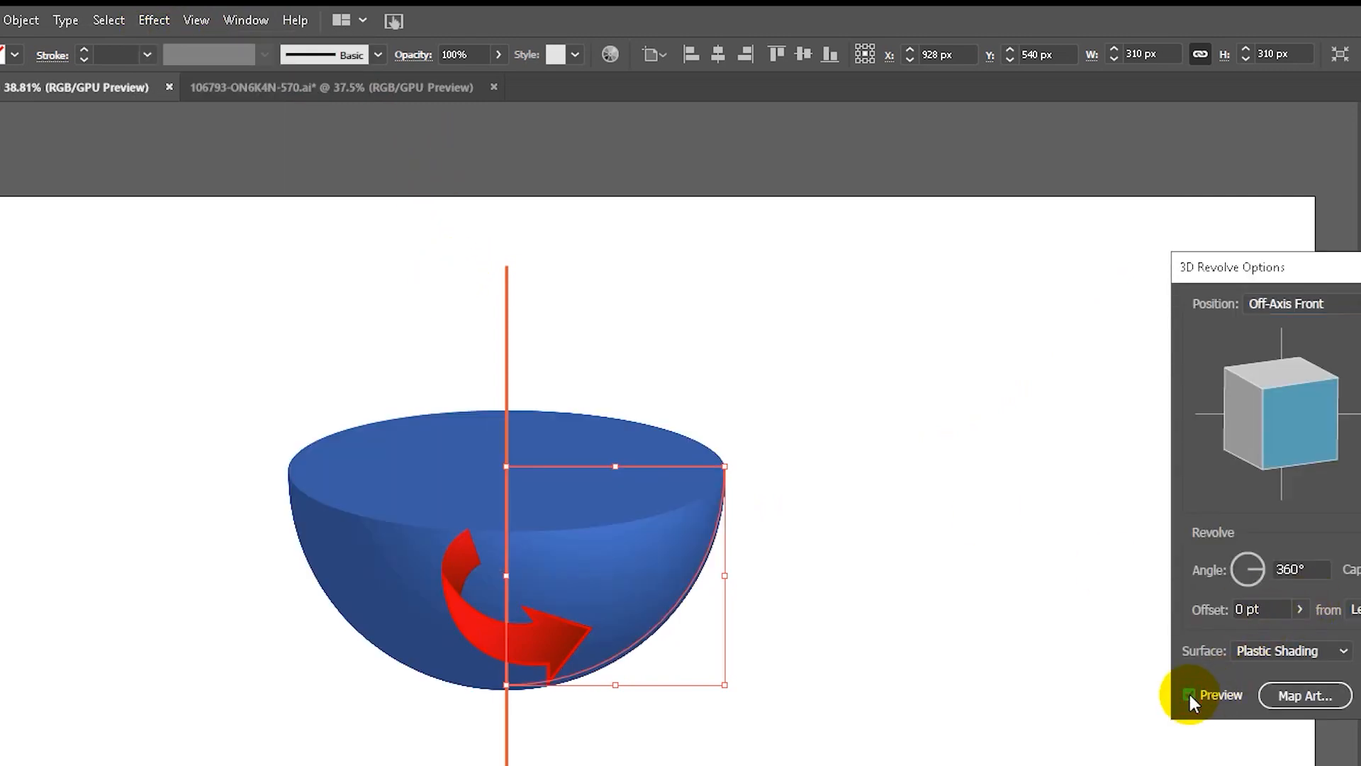
pyautogui.click(1190, 695)
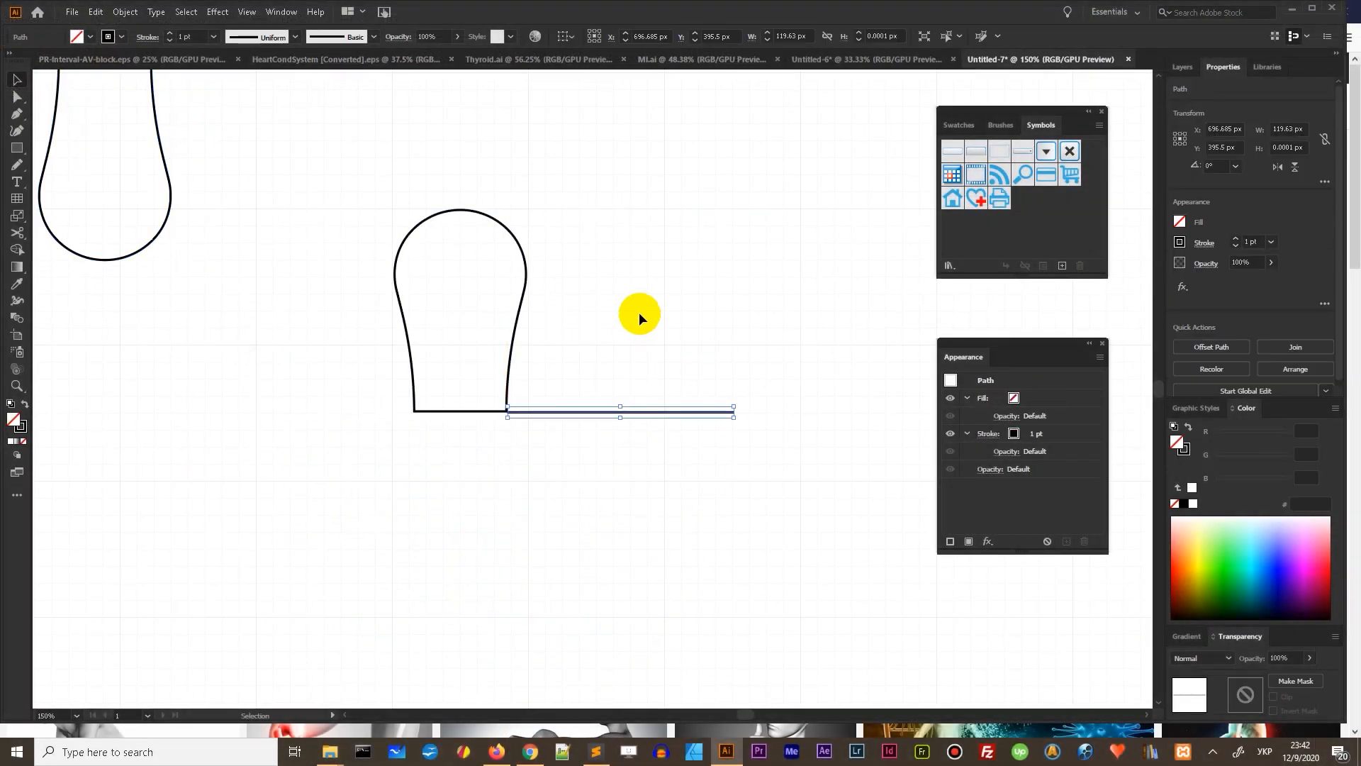
# Apply a 3D Revolve effect to the red blood cell profile.
pyautogui.click(216, 11)
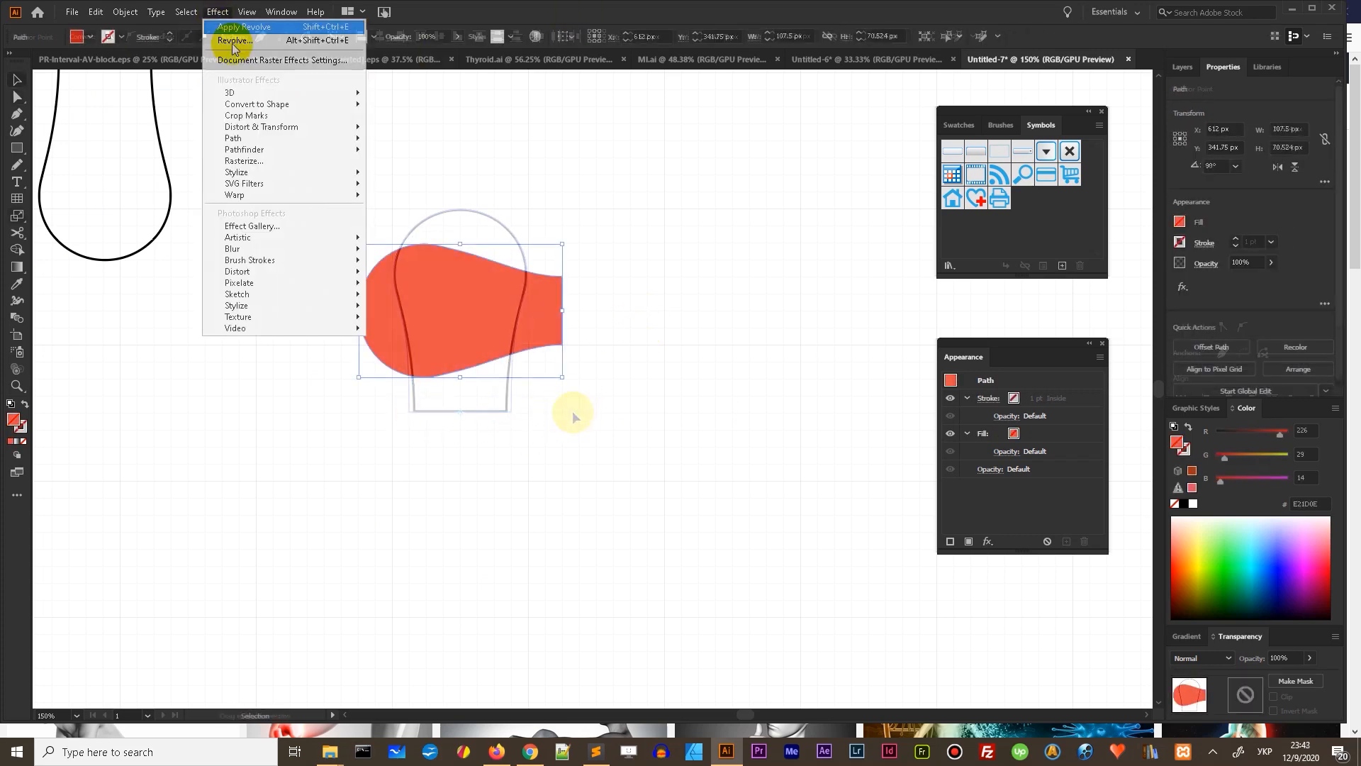
pyautogui.click(234, 40)
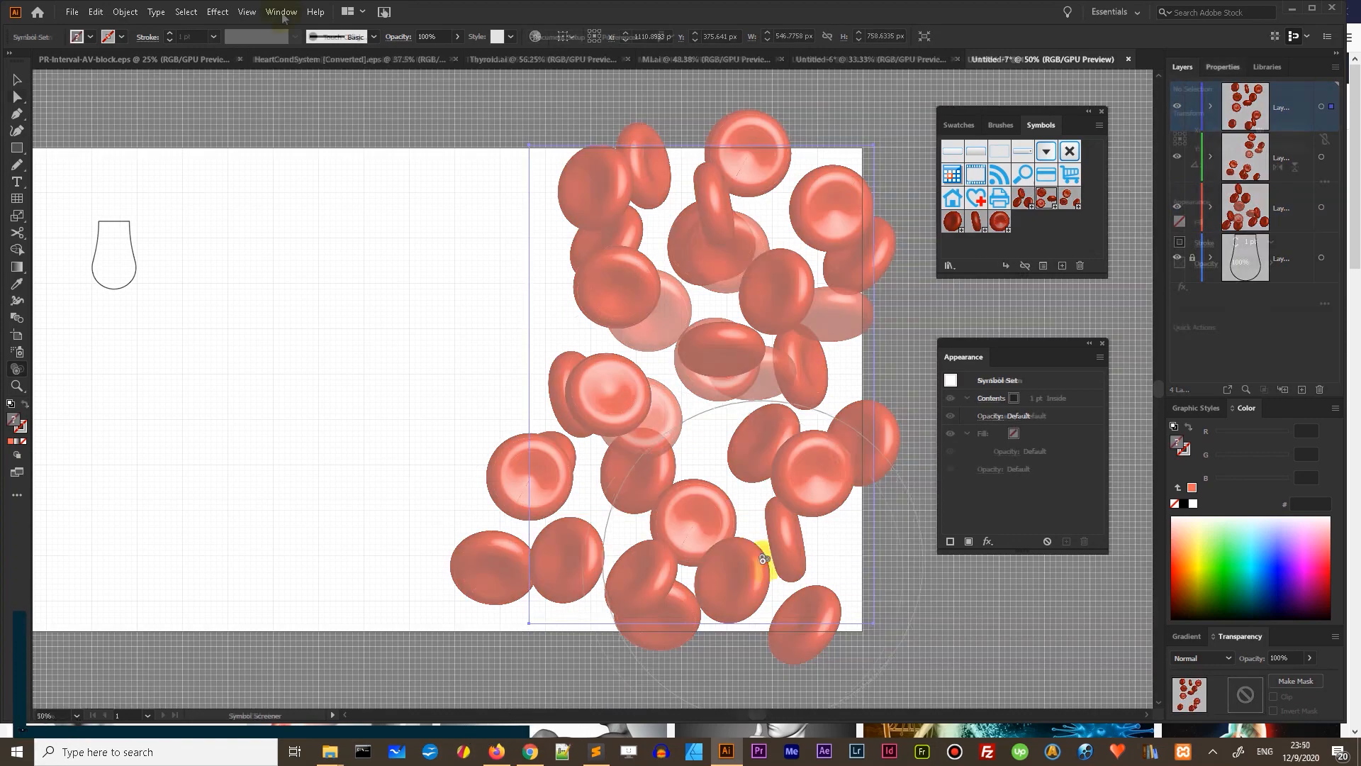
pyautogui.click(279, 11)
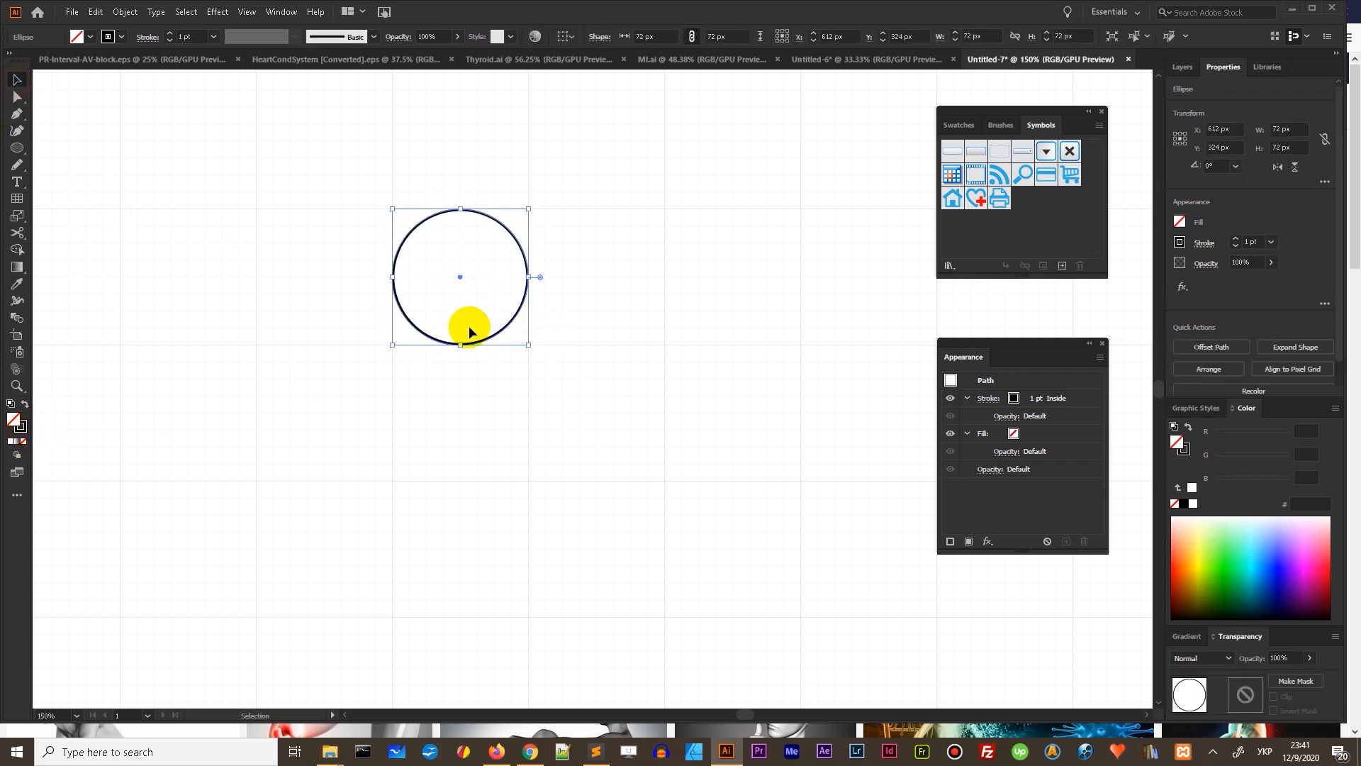
# Stretch the circle into a tall pill-shaped outline and open the Object menu.
pyautogui.moveTo(460, 329); pyautogui.dragTo(482, 589)
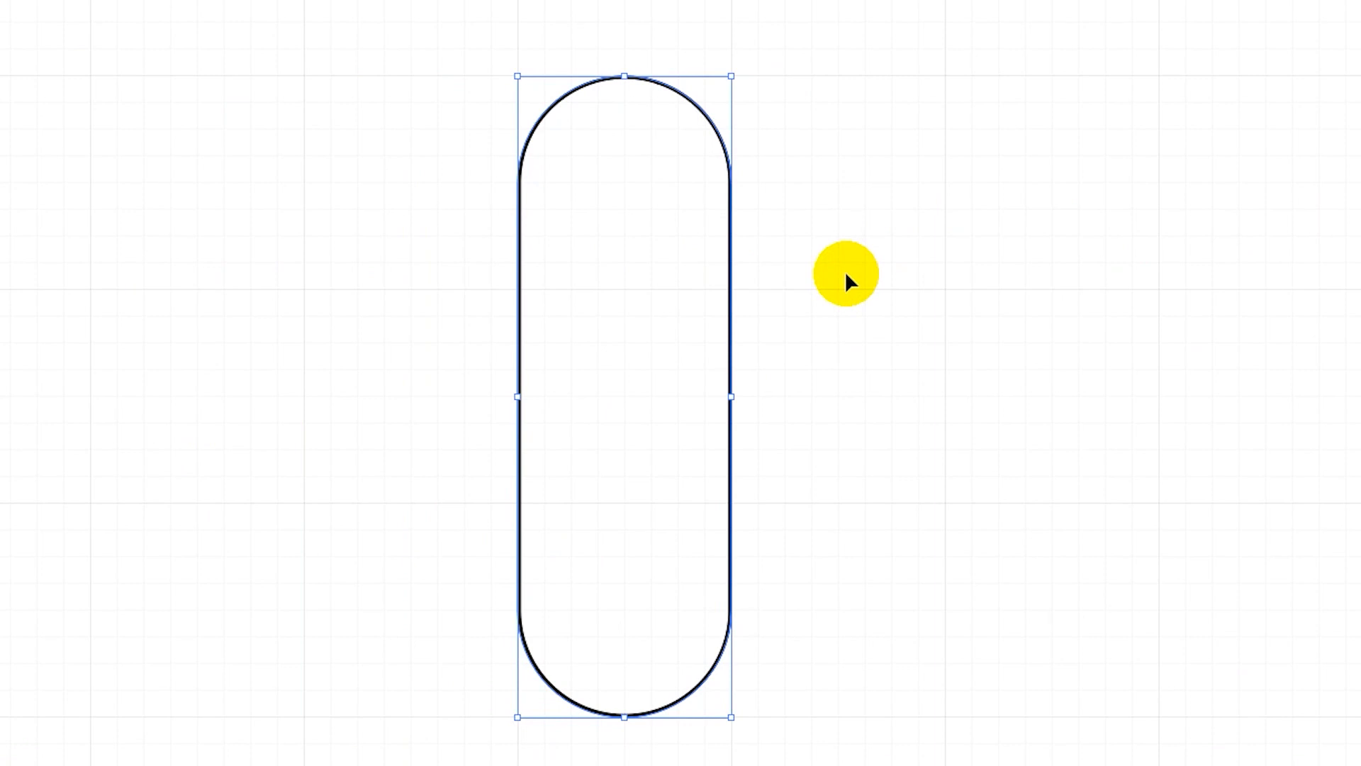
pyautogui.click(185, 9)
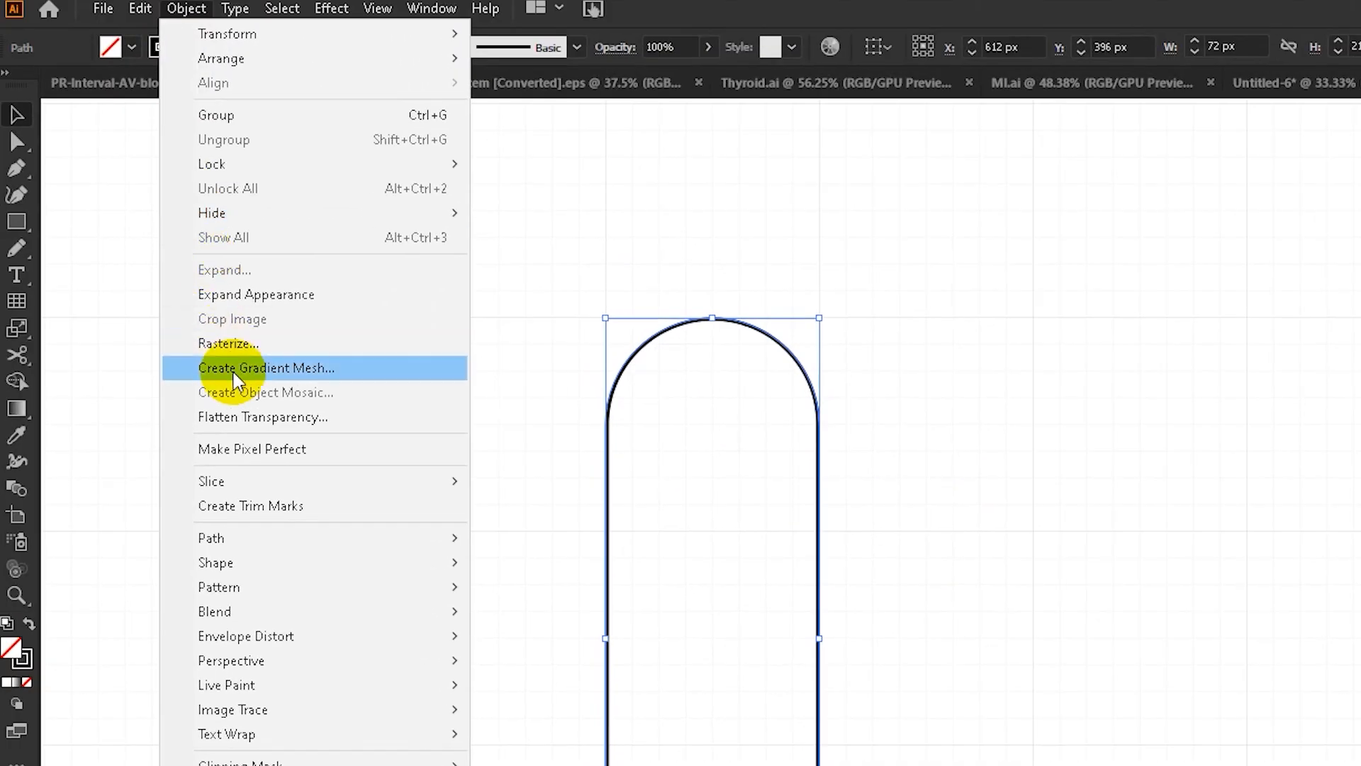
pyautogui.moveTo(211, 537)
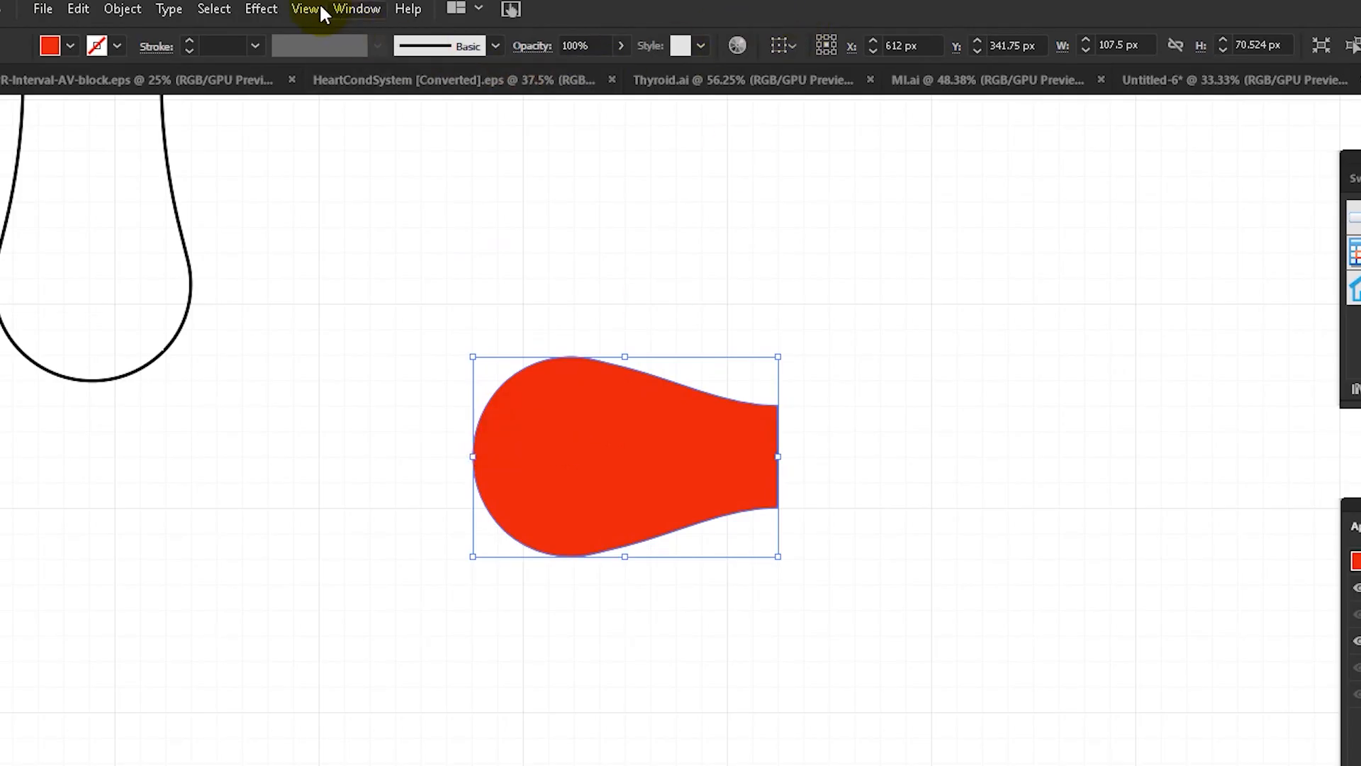
# Revolve the red profile from its right edge with a custom tilt, then re-edit another cell's revolve.
pyautogui.click(261, 9)
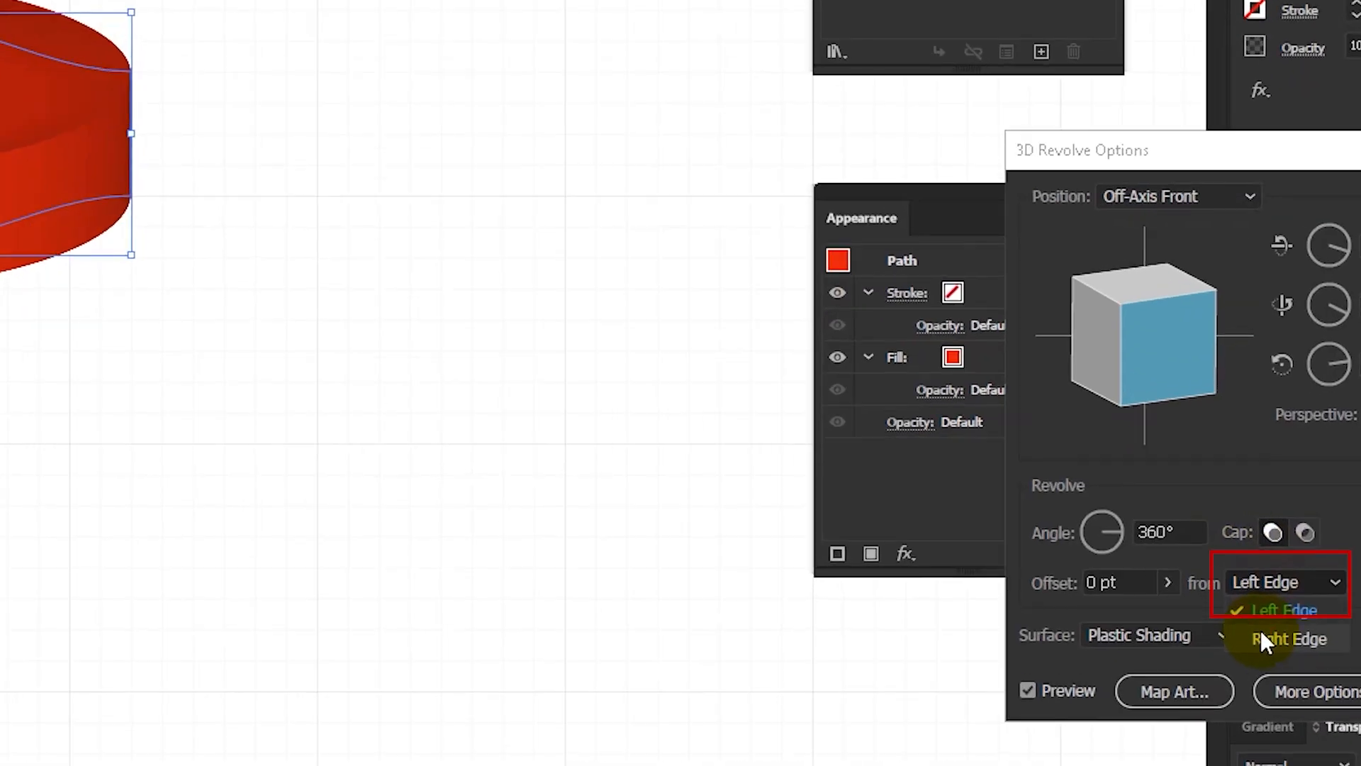
pyautogui.click(1287, 638)
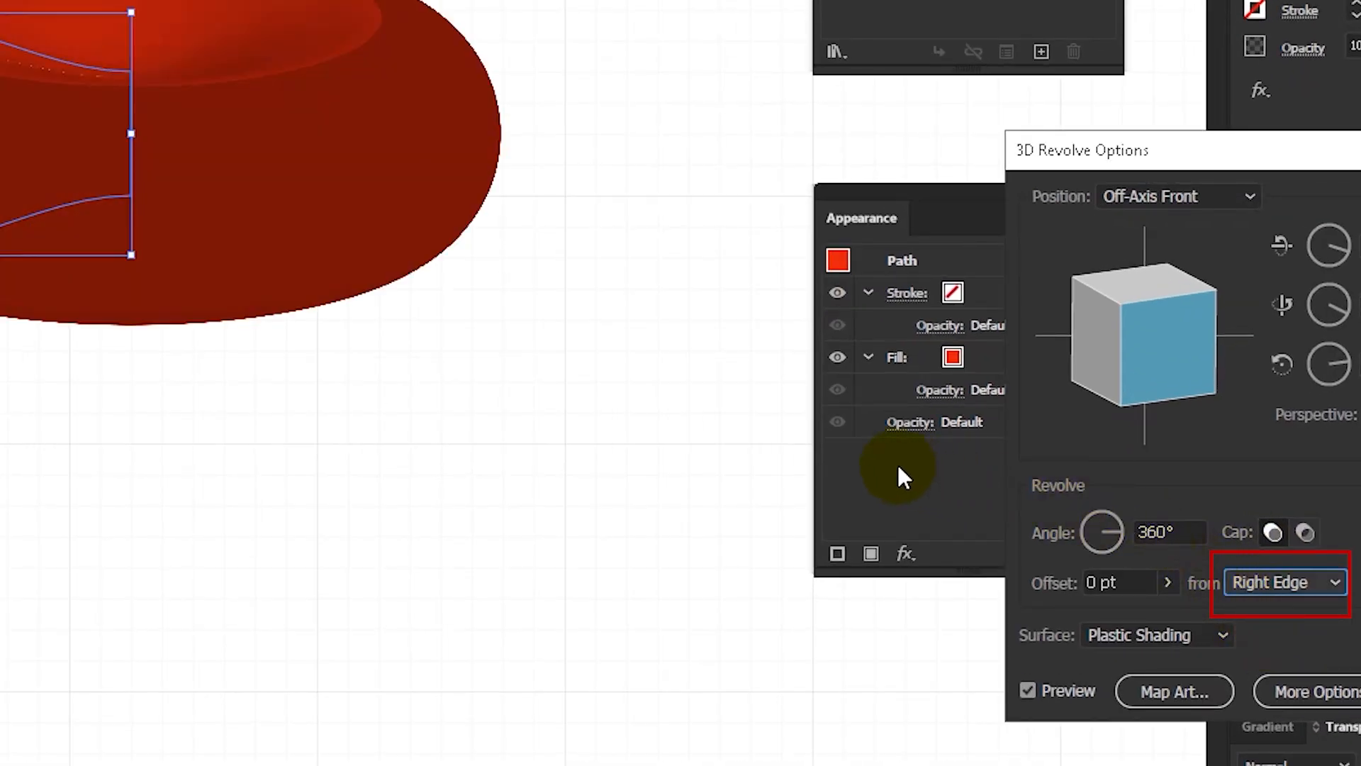
pyautogui.moveTo(1313, 691)
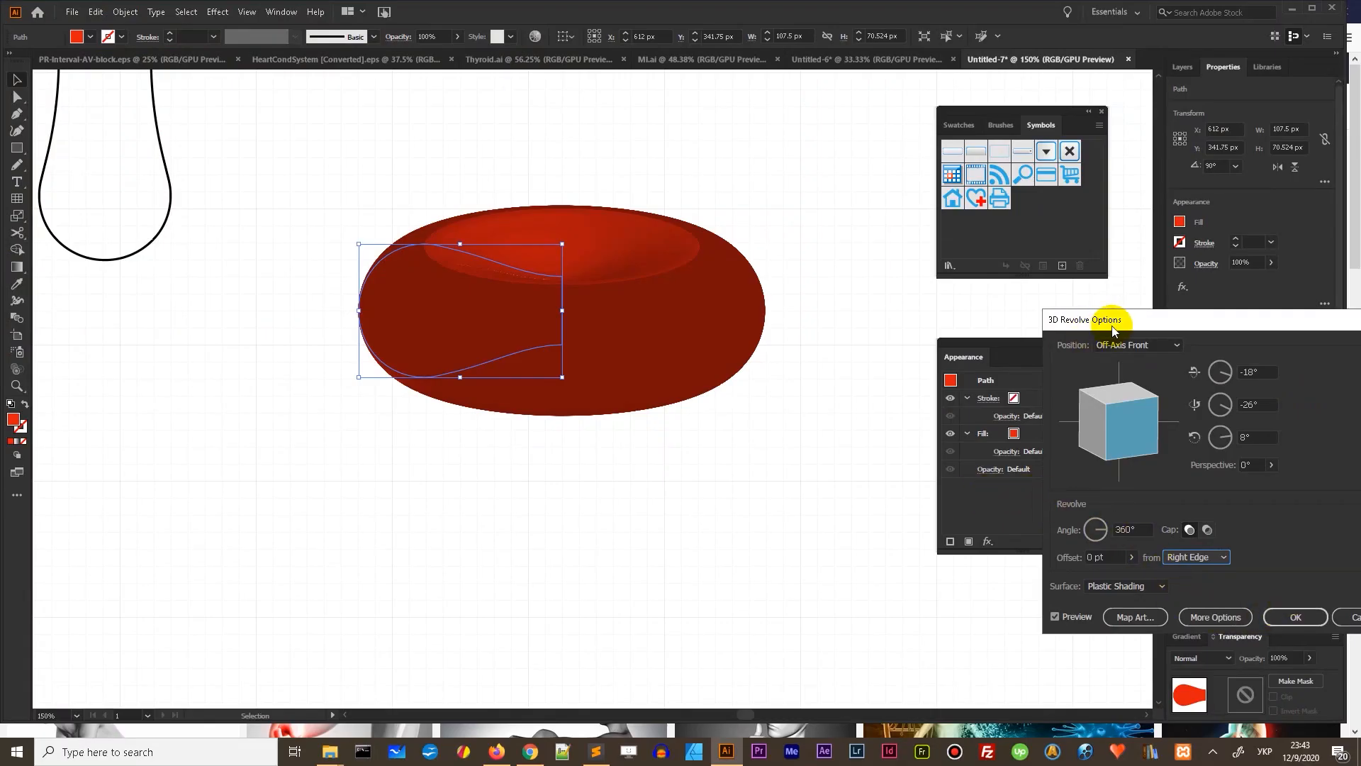
pyautogui.moveTo(1083, 319); pyautogui.dragTo(897, 214)
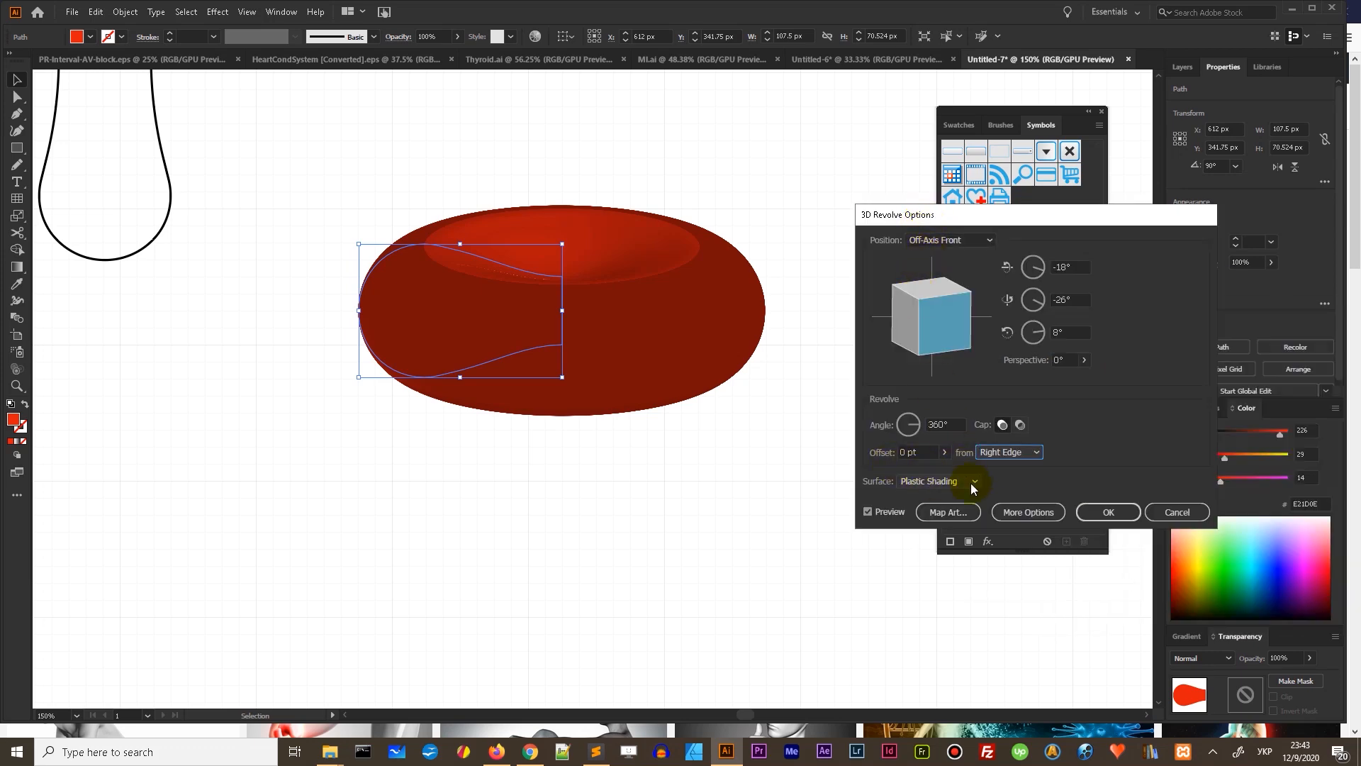
pyautogui.moveTo(981, 483)
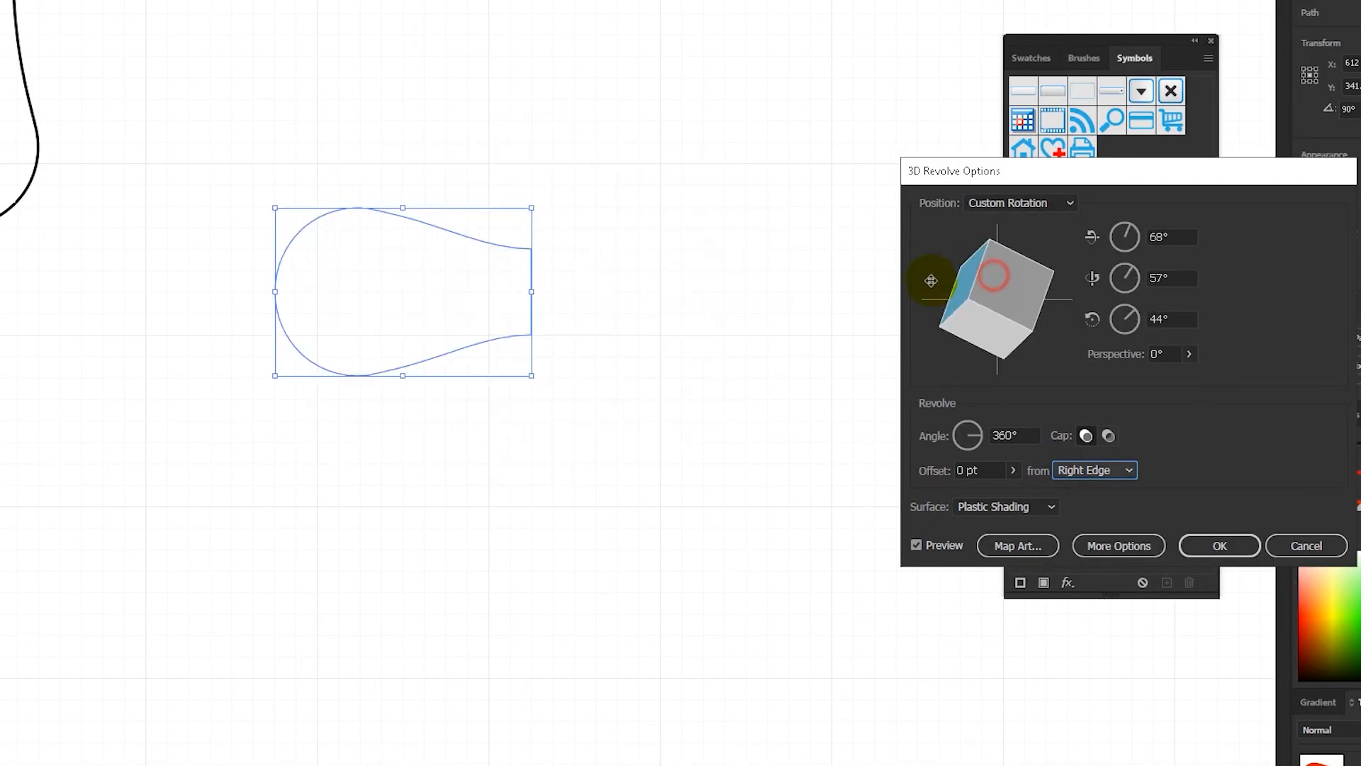
pyautogui.click(1218, 546)
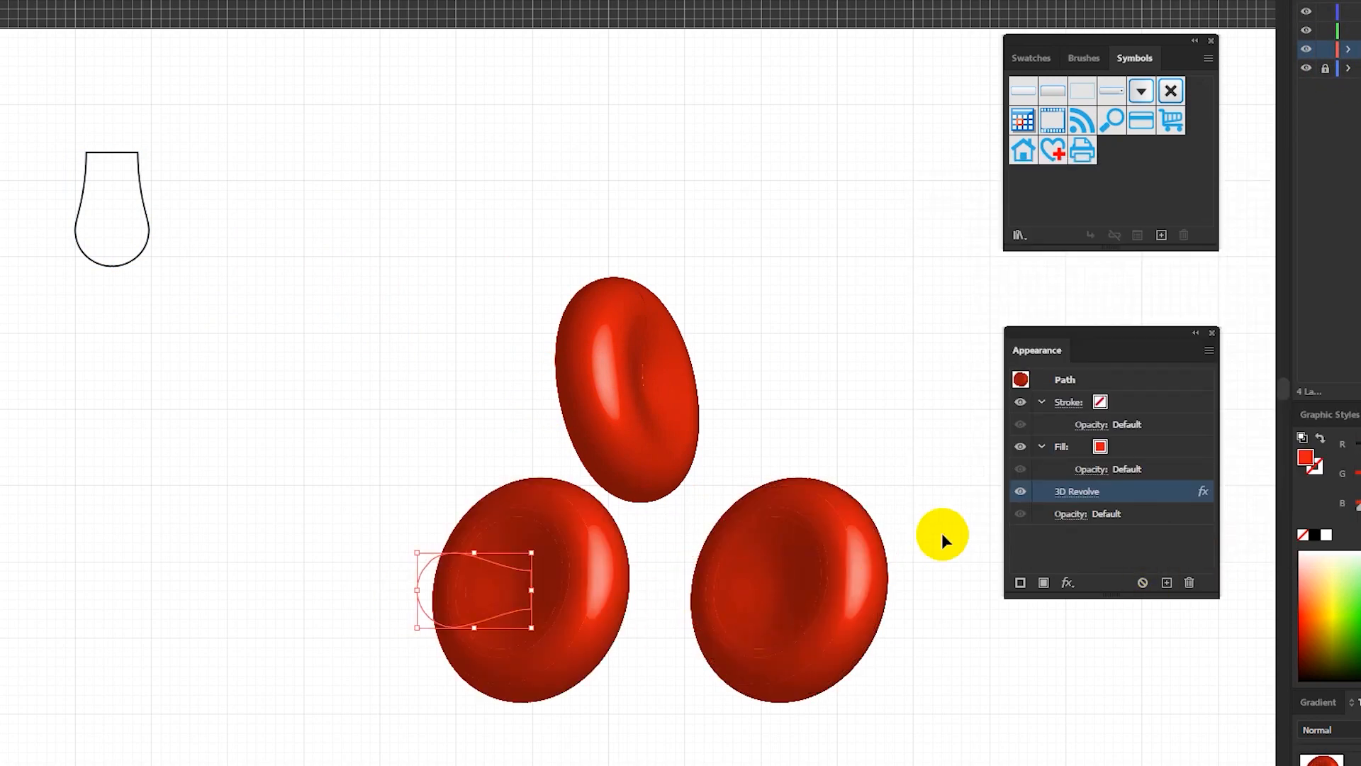
pyautogui.doubleClick(1075, 491)
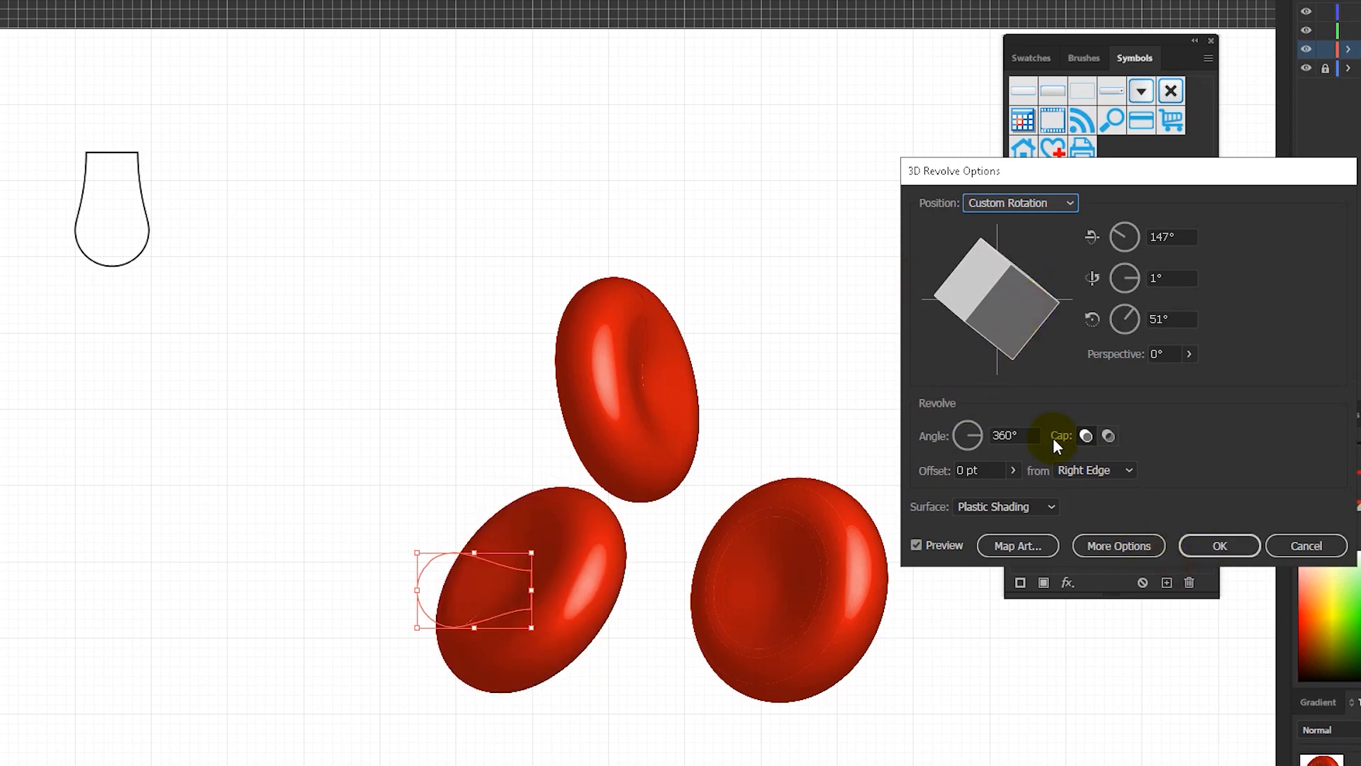
pyautogui.click(1218, 545)
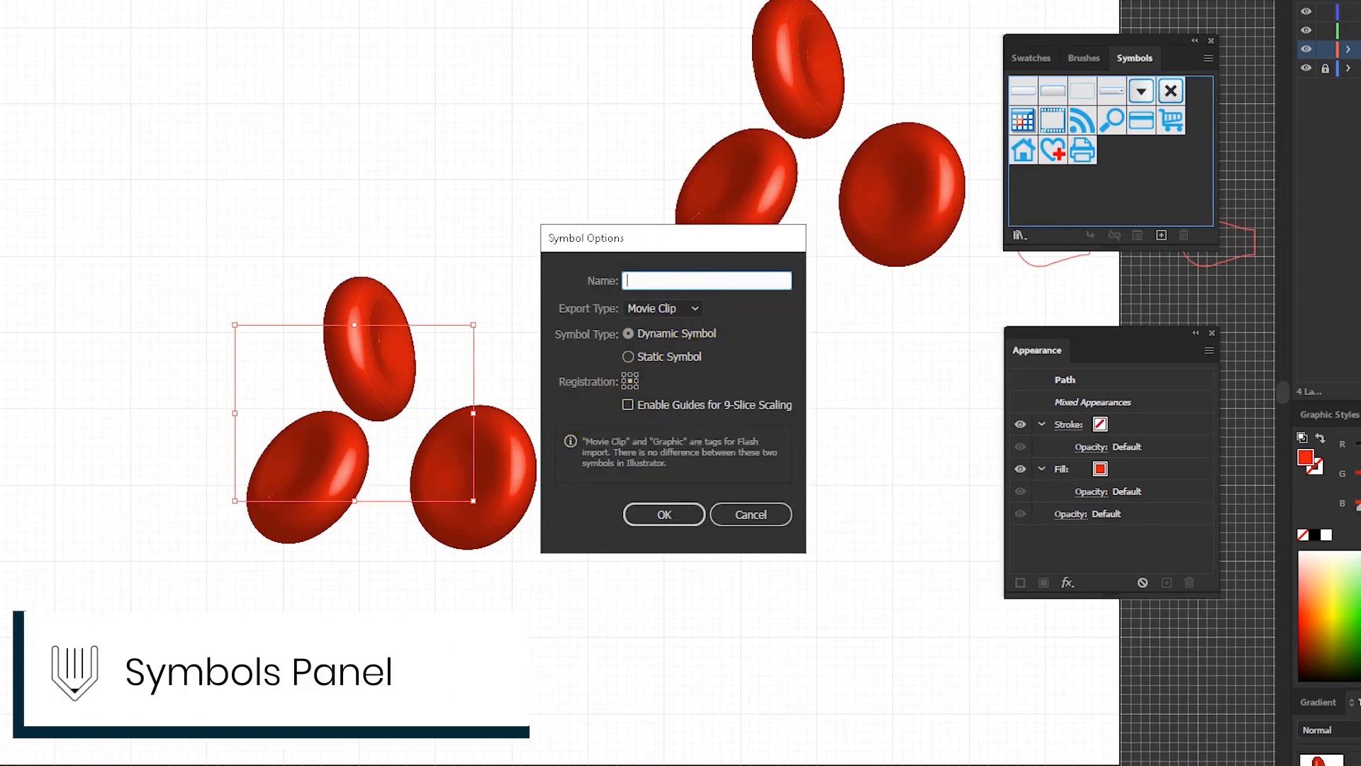
# Name the new symbol 'Blood', confirm it, and delete the selection.
pyautogui.write('Идщщ')
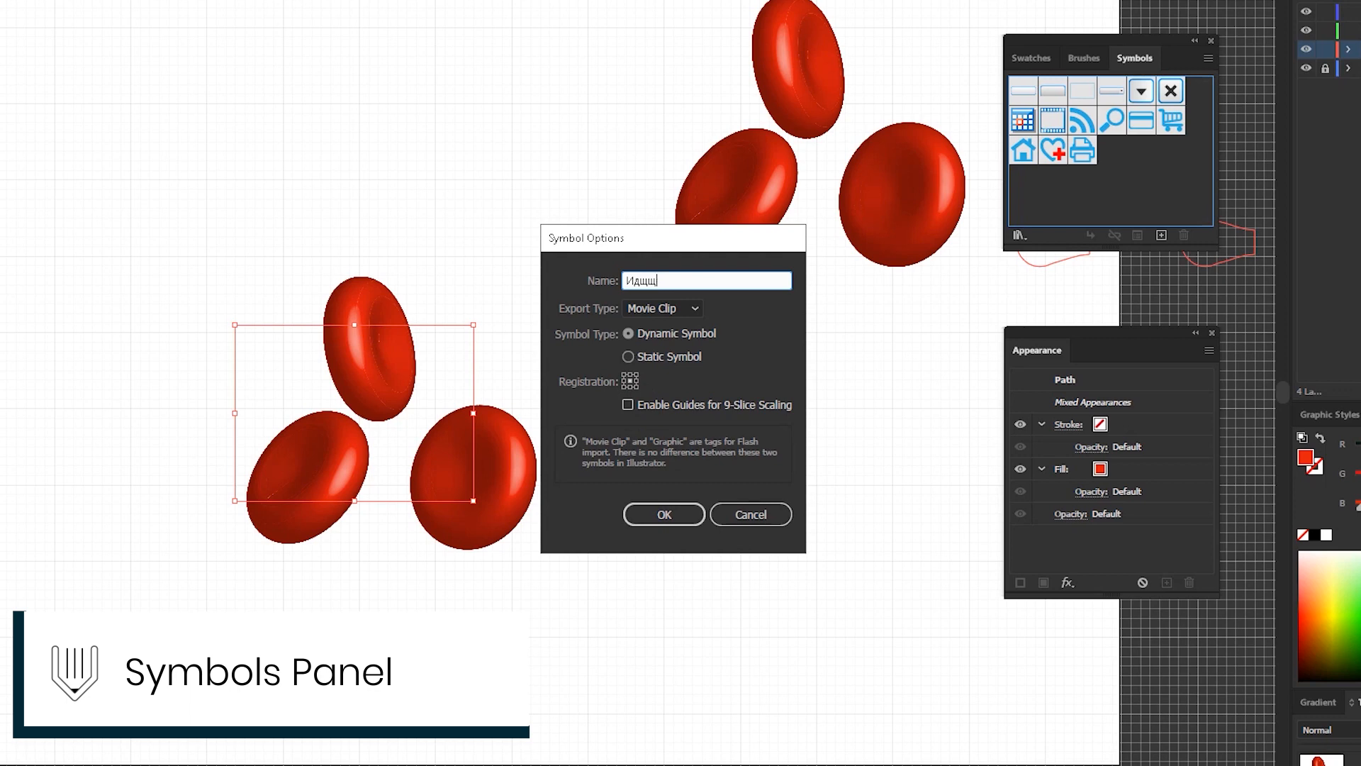
pyautogui.press('ctrl+a')
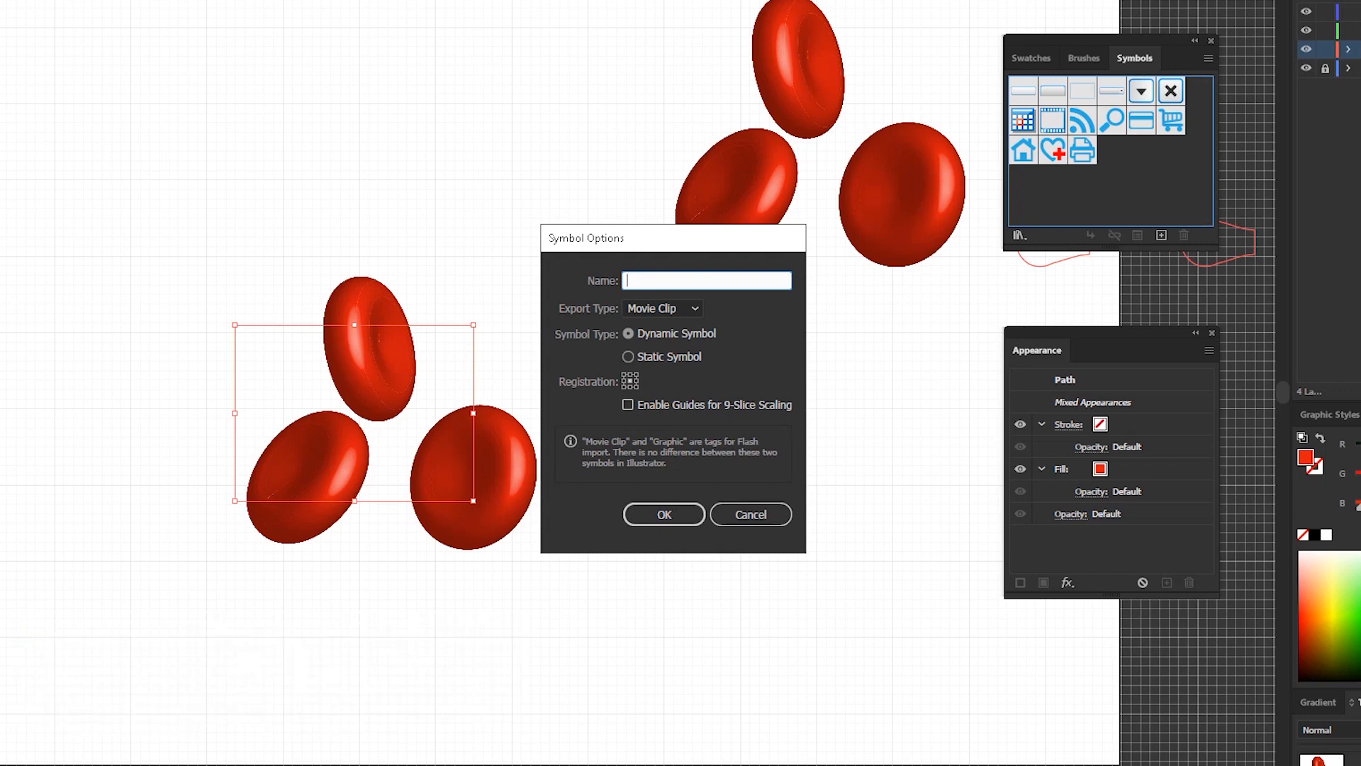
pyautogui.write('Blood')
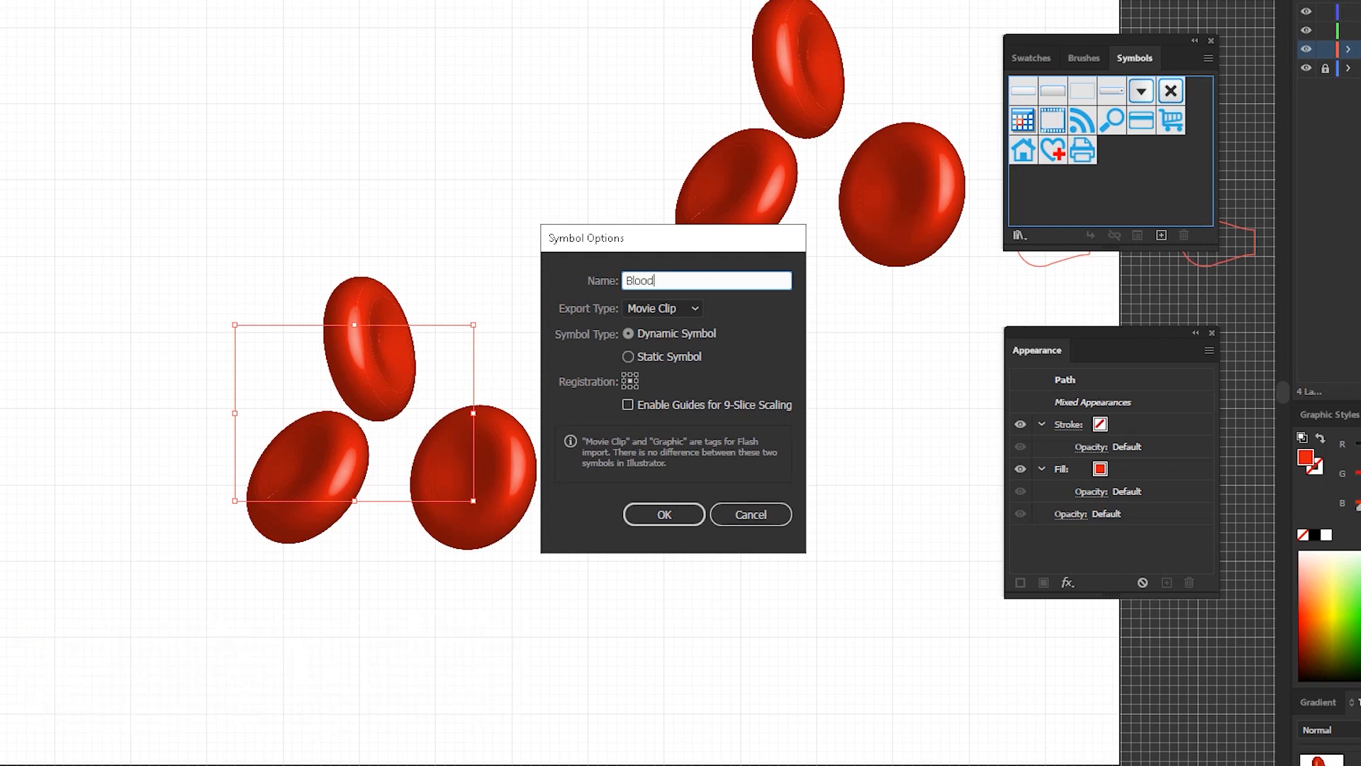
pyautogui.click(663, 514)
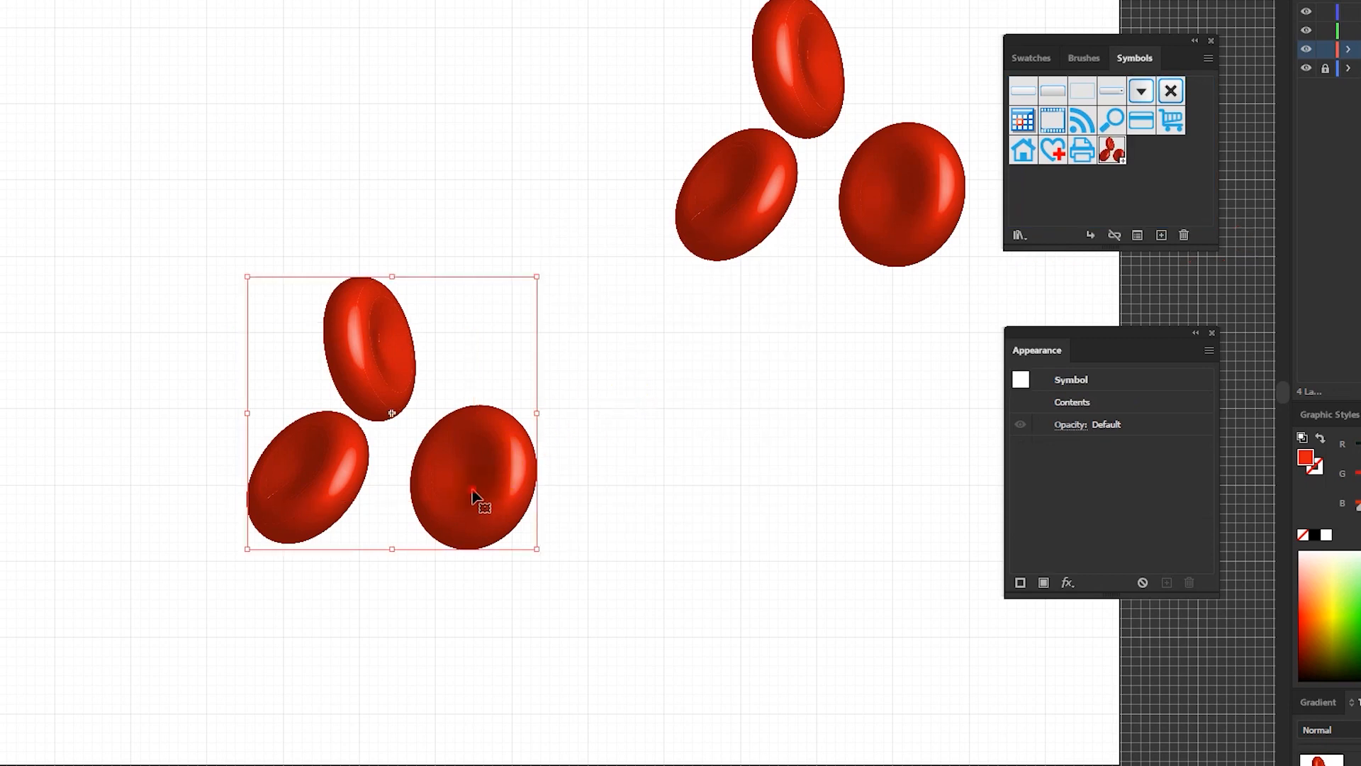
pyautogui.press('Delete')
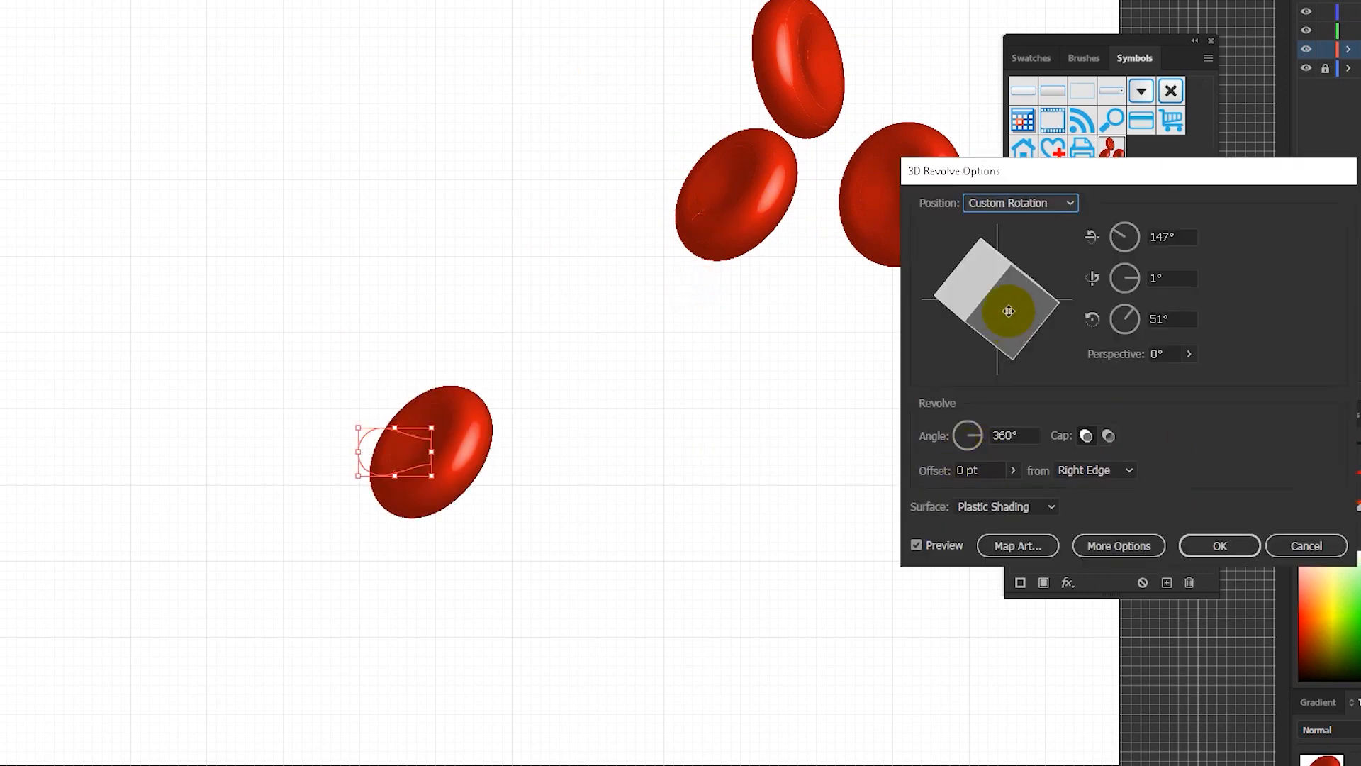
# Tilt a cell to a new 3D angle, save it as symbol 'erythr', then rotate another edge-on.
pyautogui.moveTo(1009, 310); pyautogui.dragTo(1039, 352)
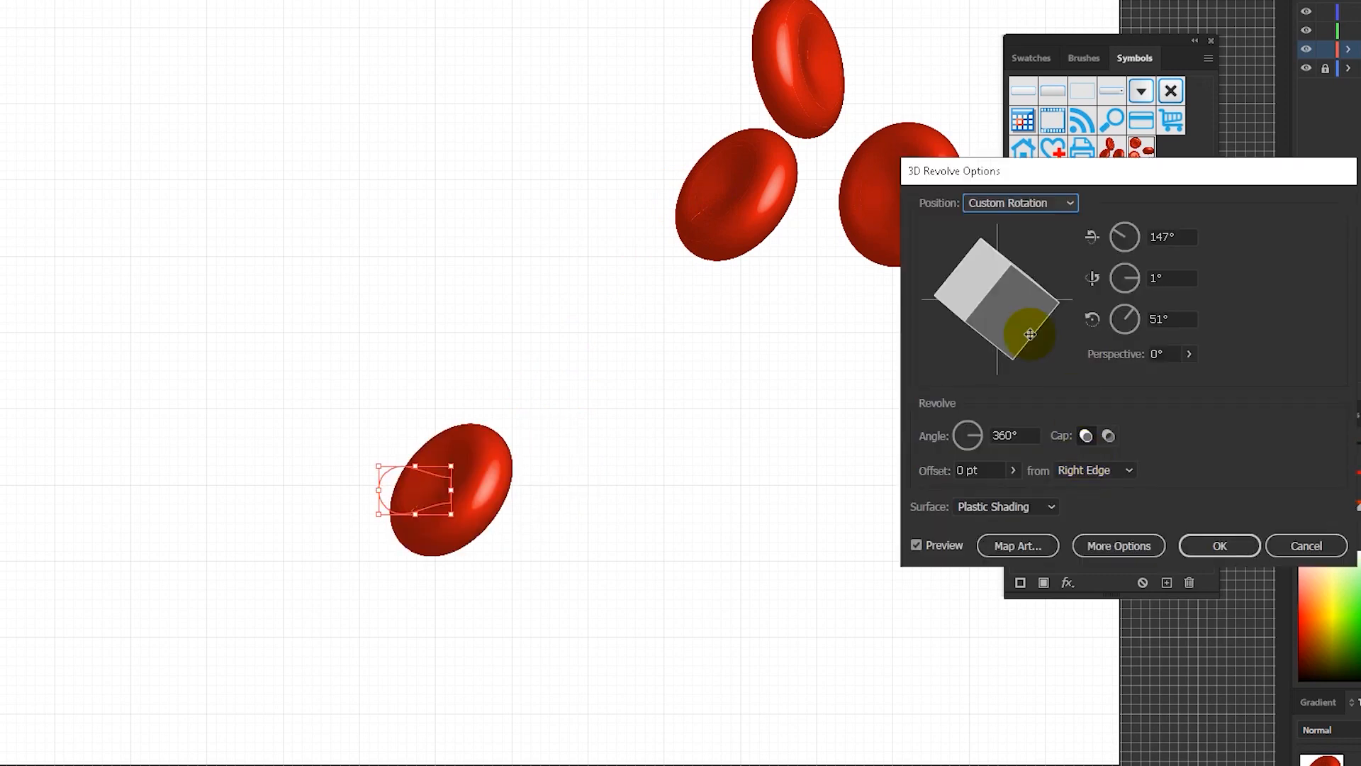
pyautogui.click(1218, 545)
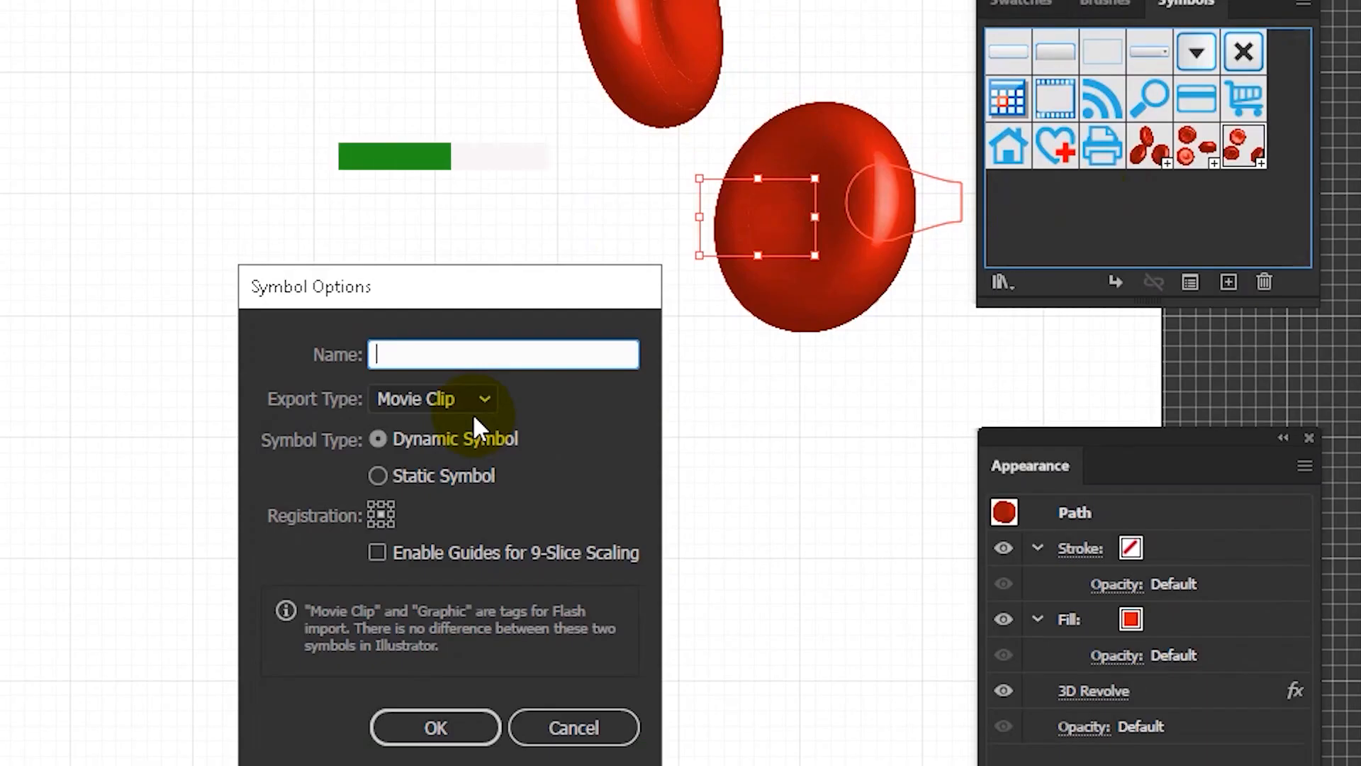
pyautogui.write('erythr')
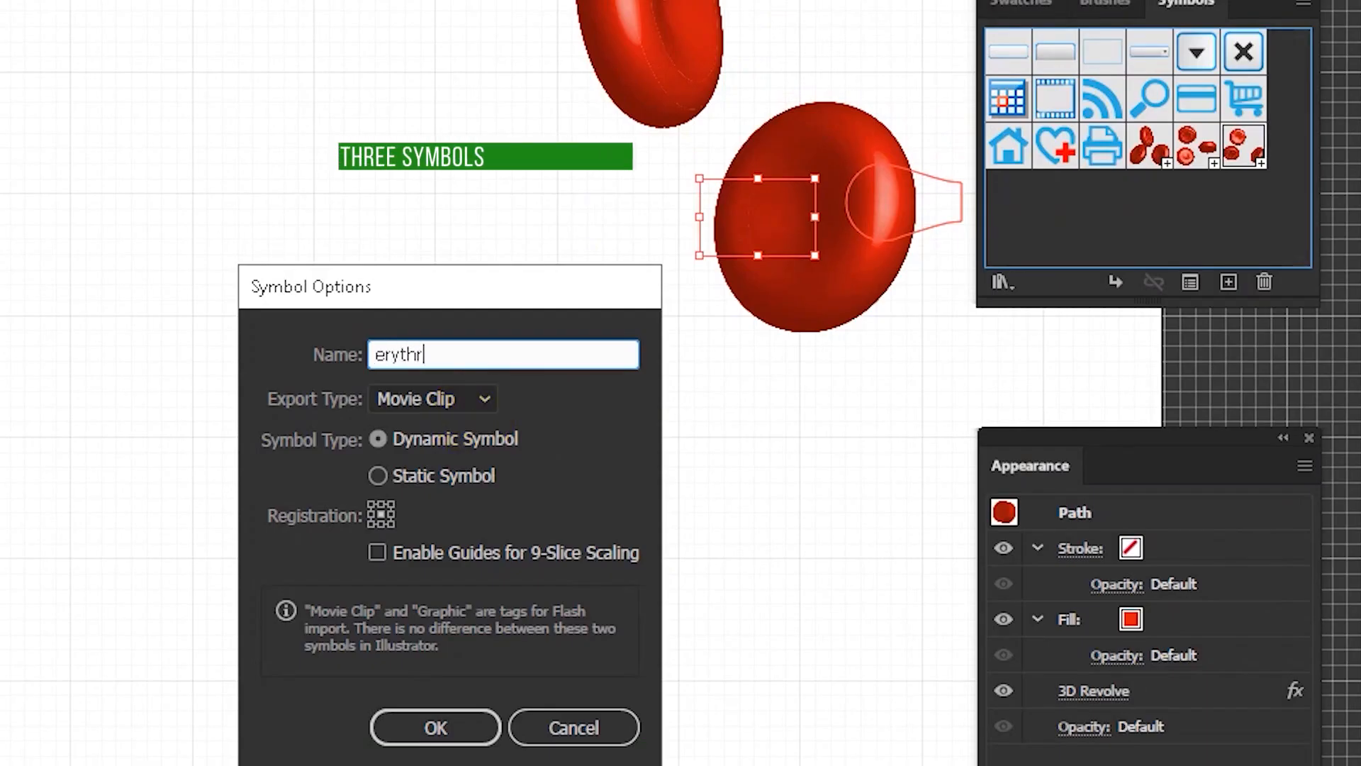
pyautogui.click(434, 728)
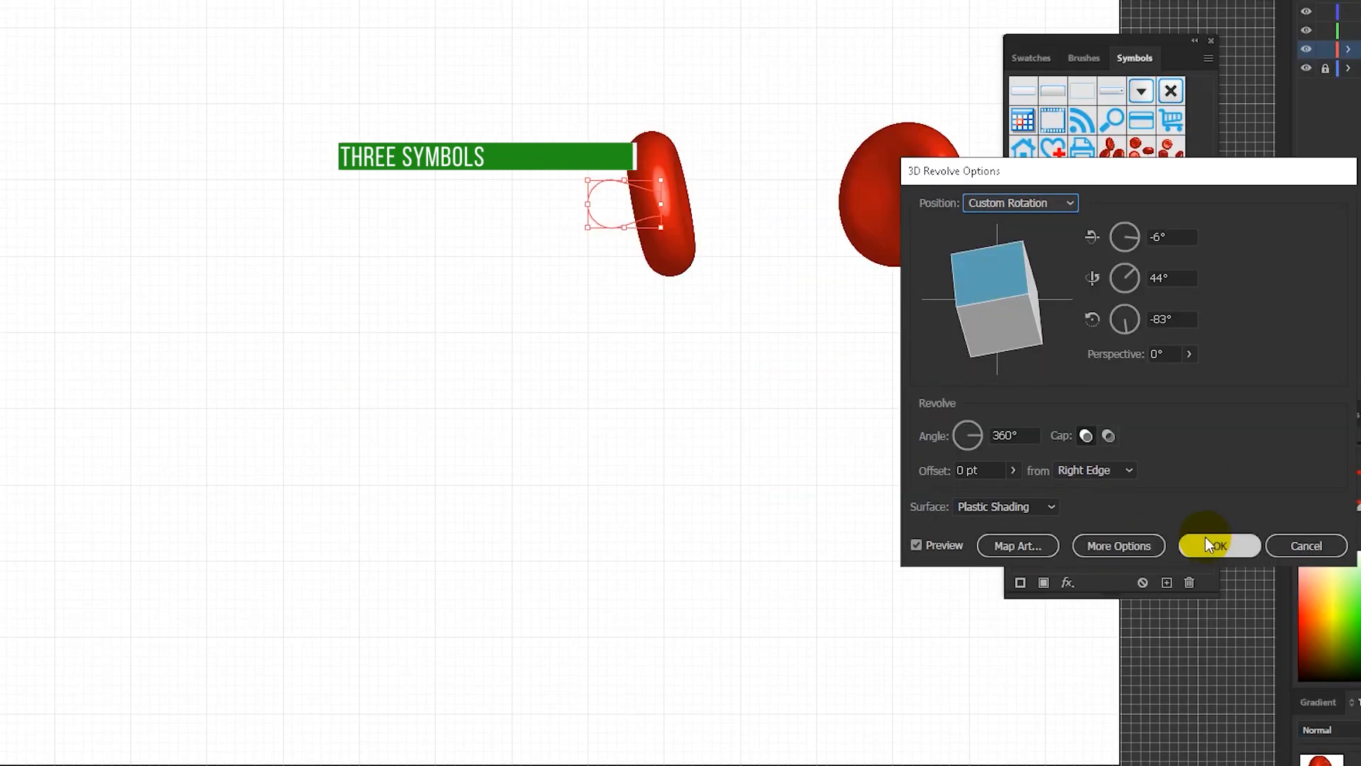
pyautogui.click(1218, 545)
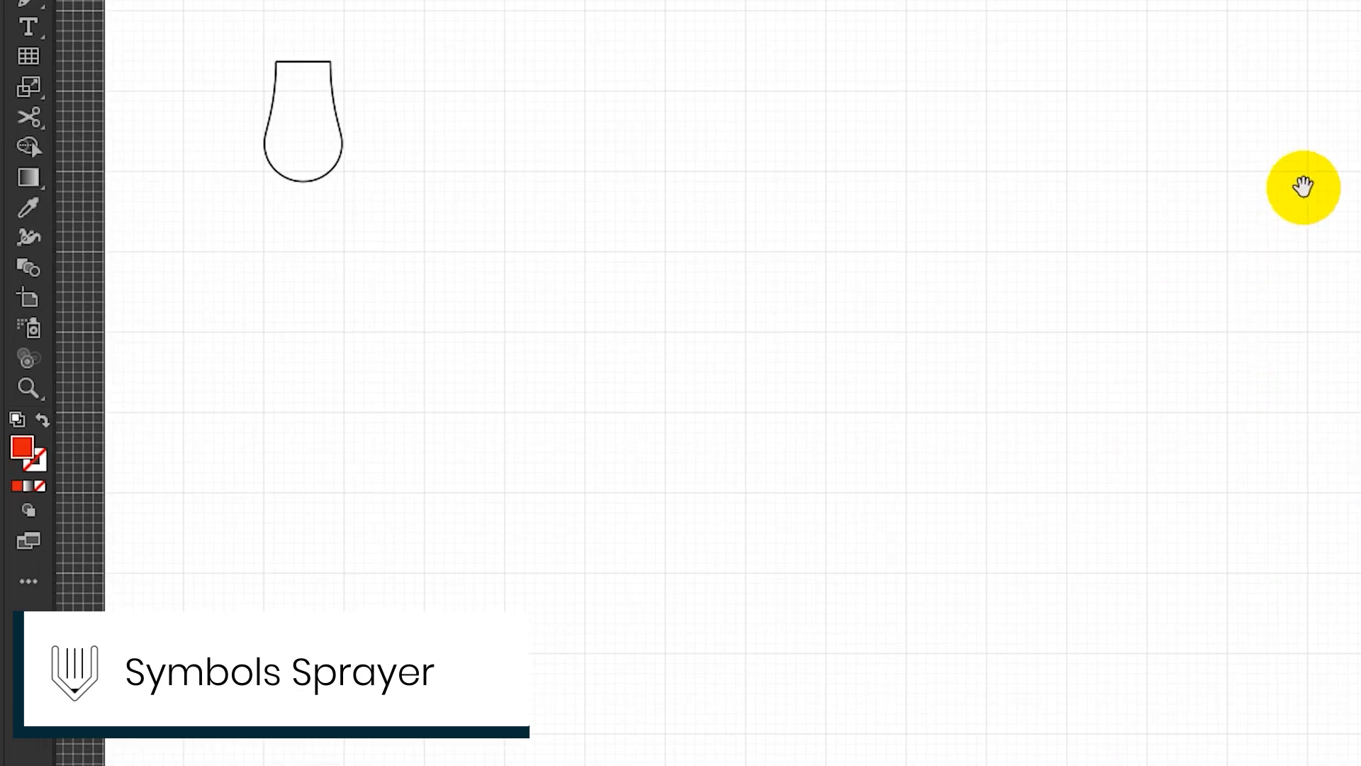
# Spray blood cell symbols with the Symbol Sprayer and select the layer holding them.
pyautogui.click(29, 580)
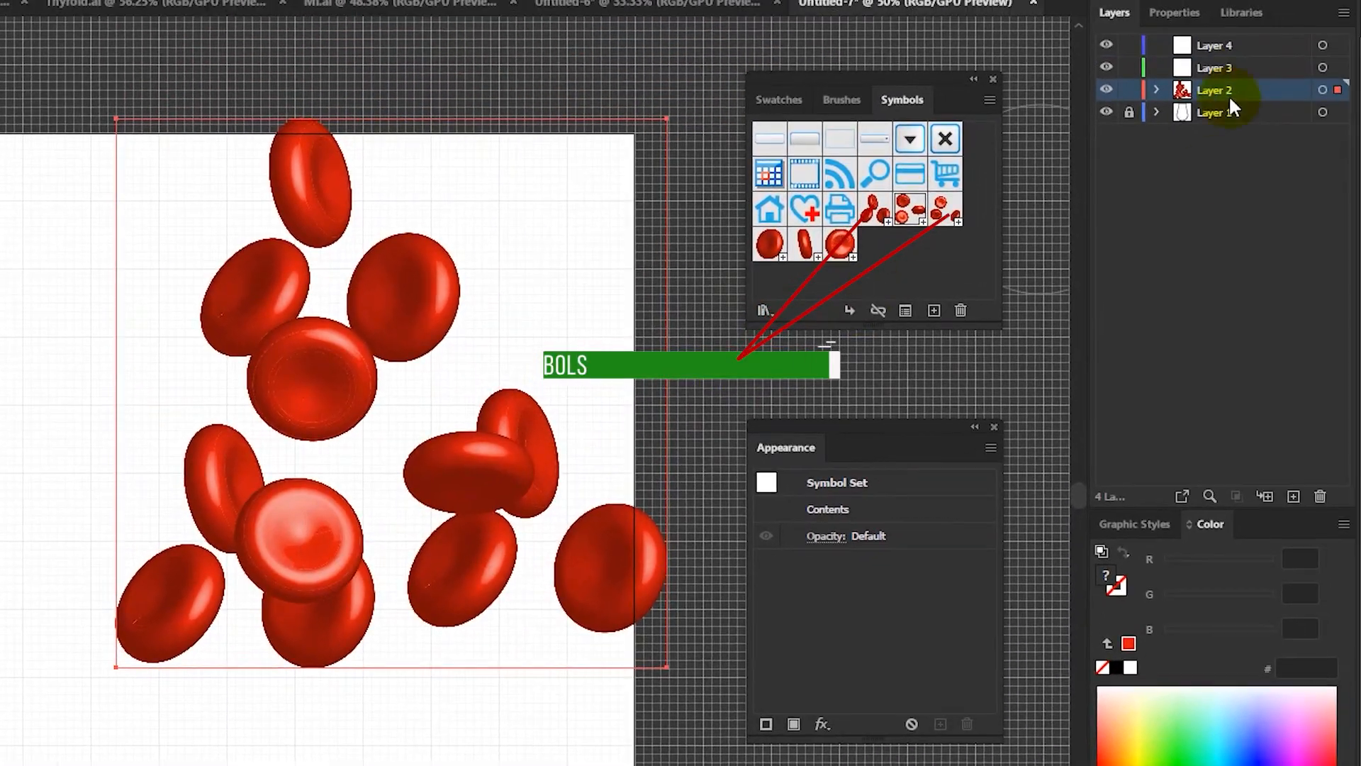
pyautogui.click(1214, 45)
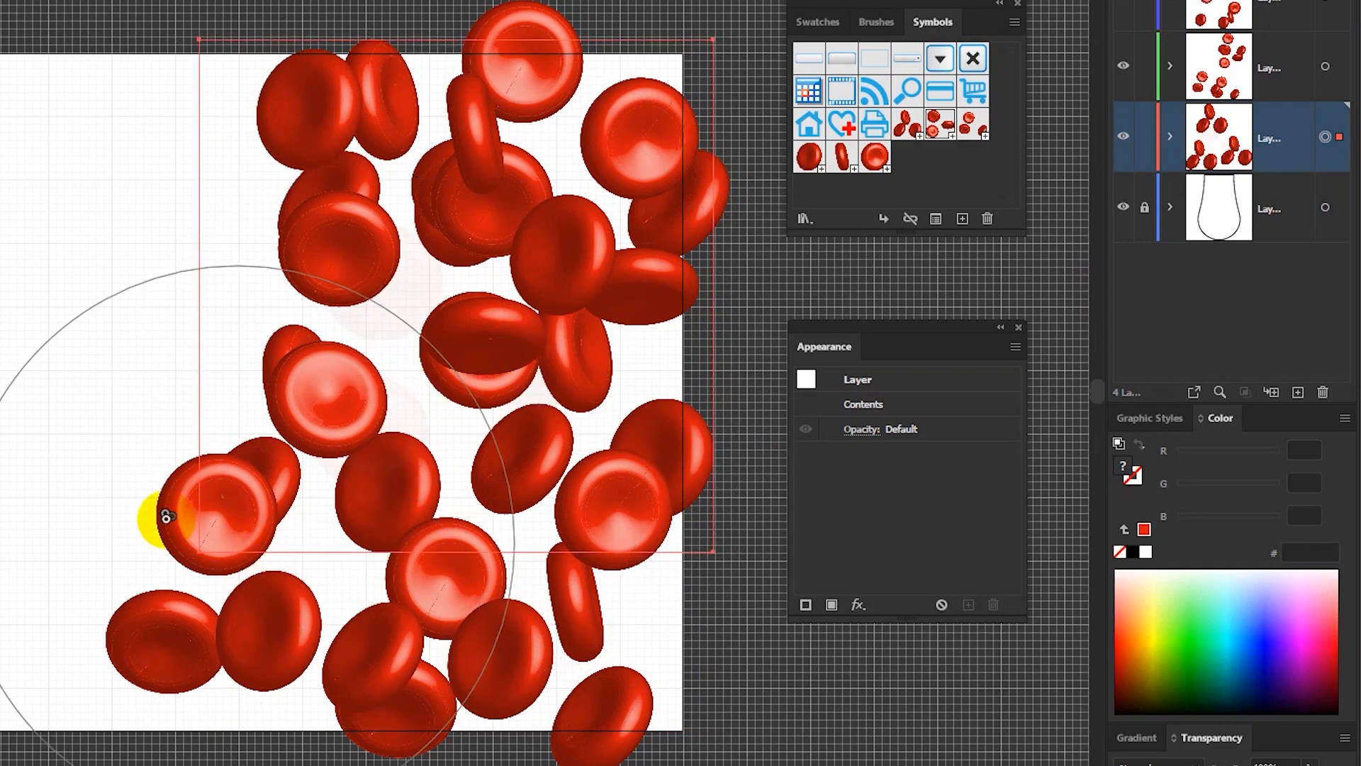
# Spray many more blood cells over the artboard and edit the Symbol Set Density value.
pyautogui.moveTo(165, 517); pyautogui.dragTo(222, 595)
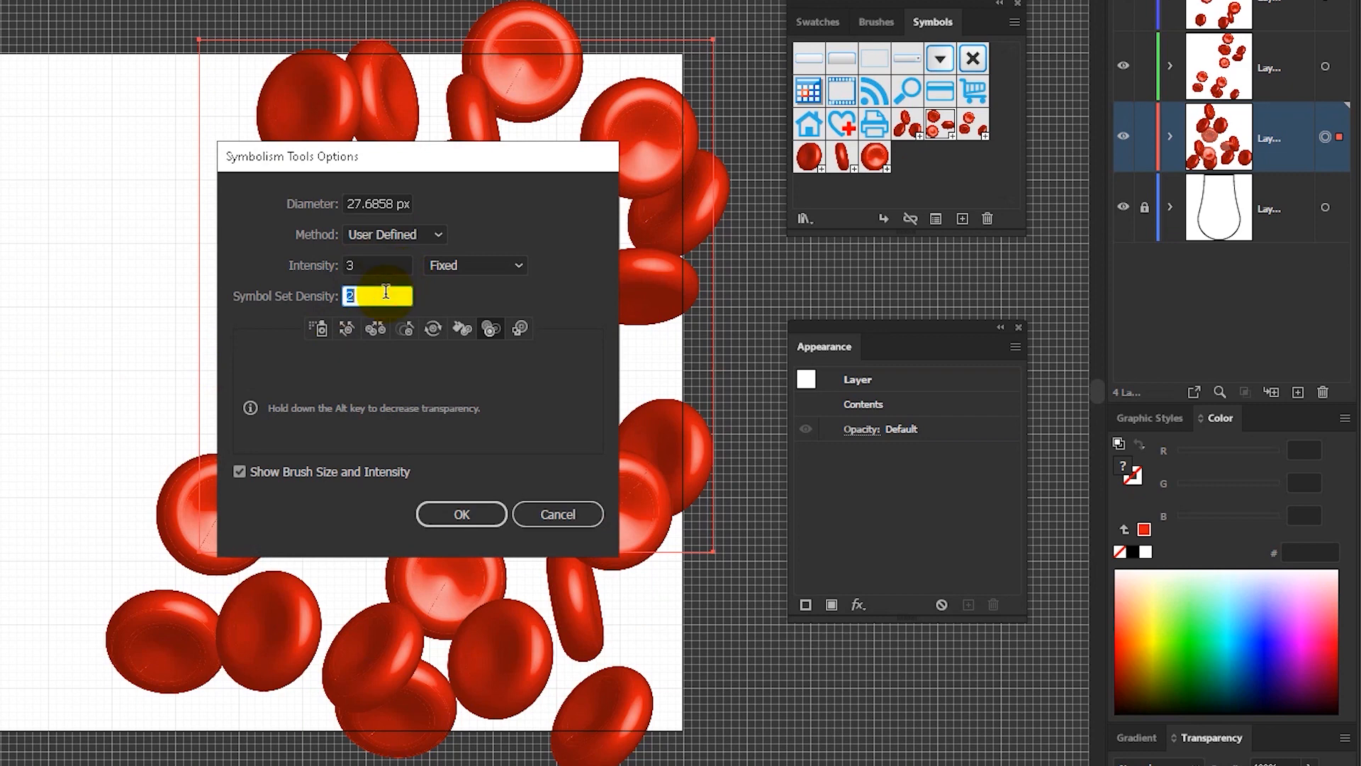
pyautogui.click(461, 514)
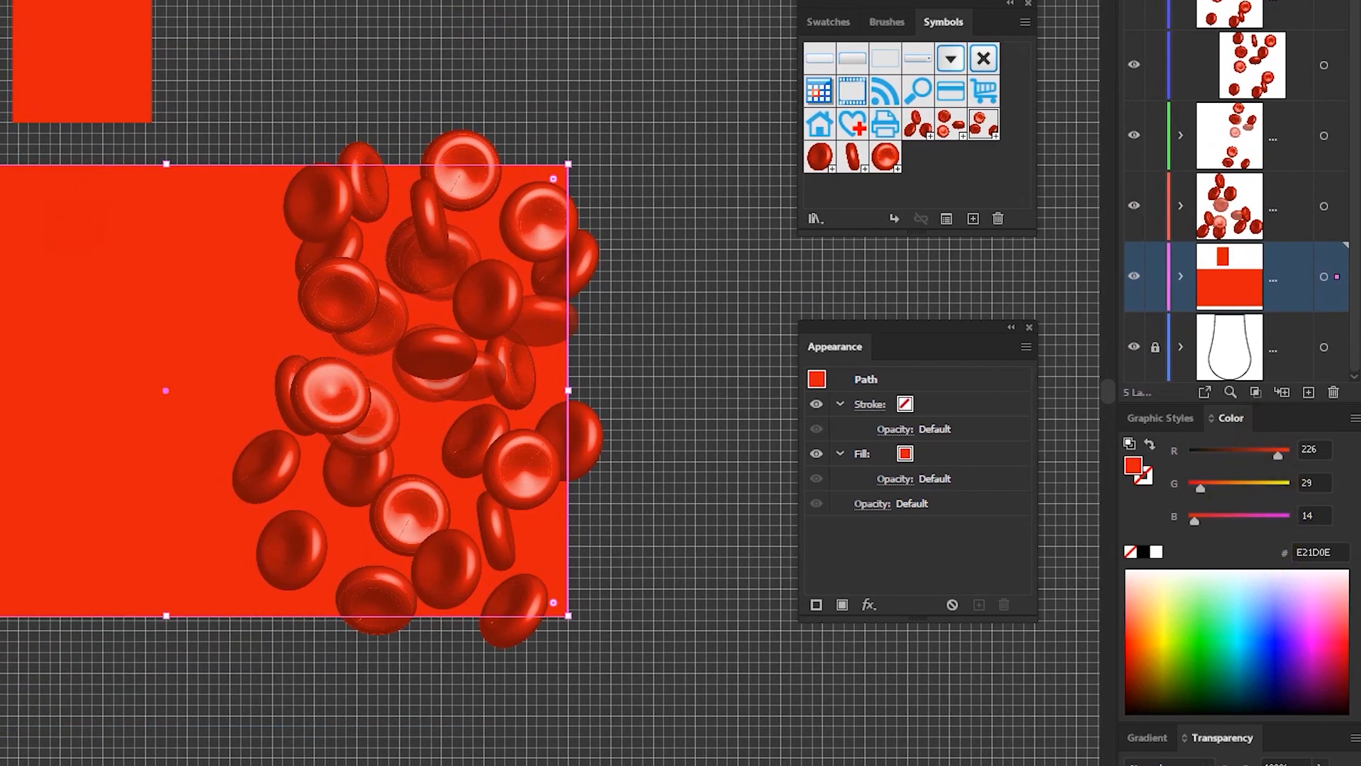
# Turn the solid red background into a radial gradient and deselect to view the result.
pyautogui.click(1148, 626)
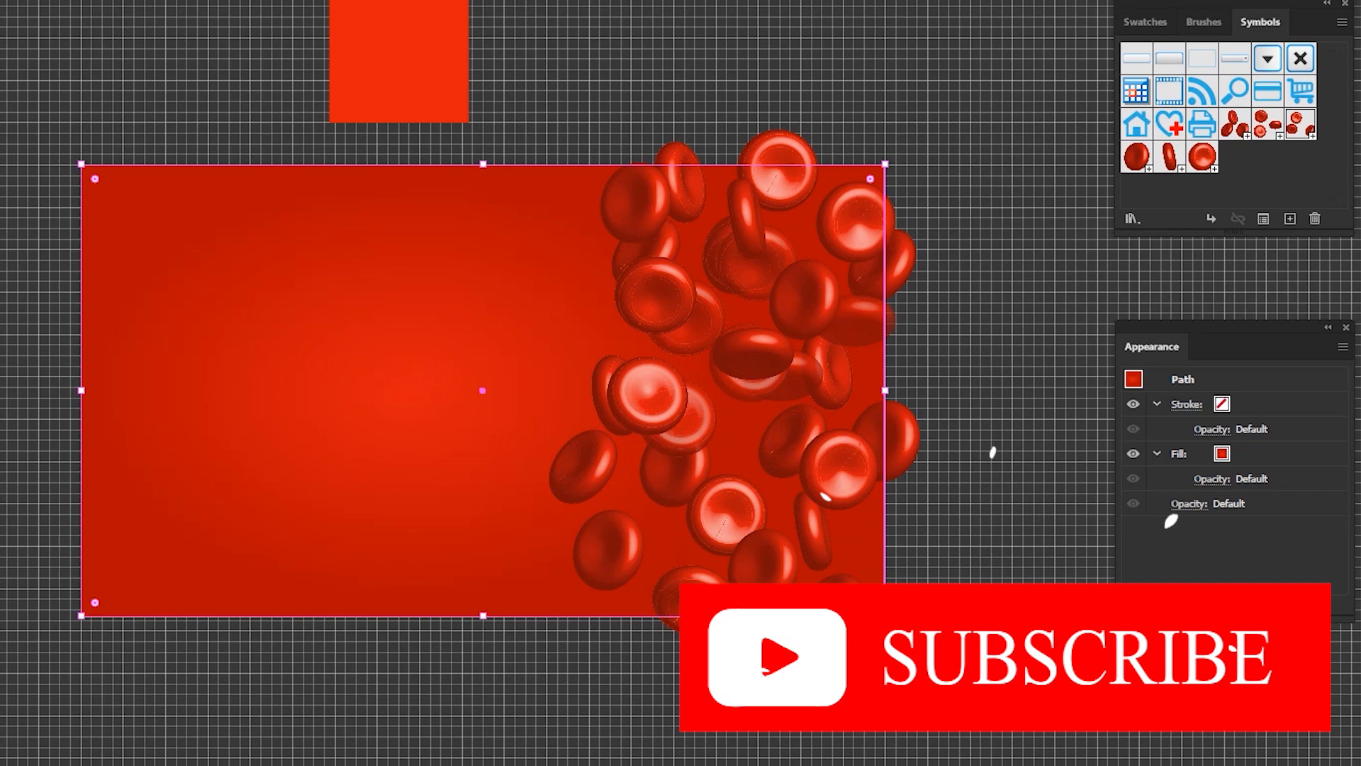
pyautogui.click(473, 415)
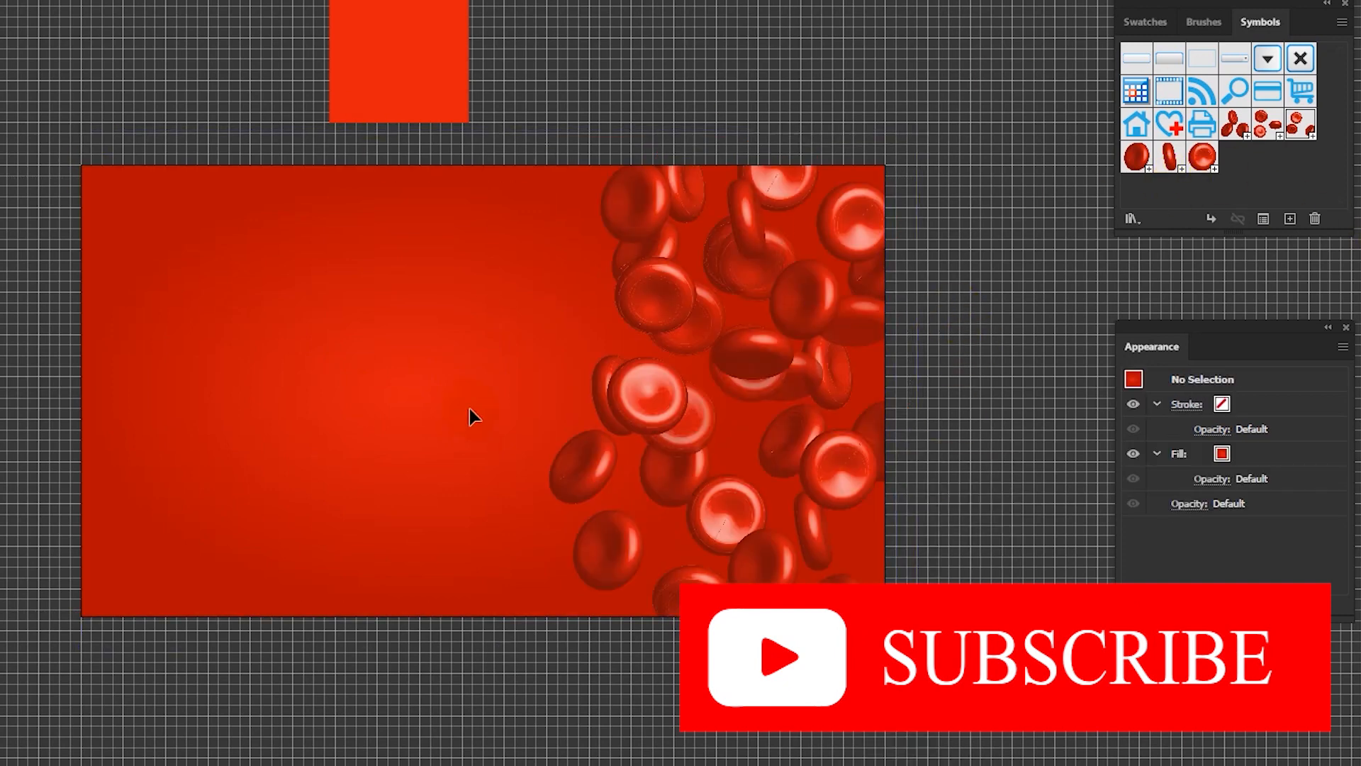